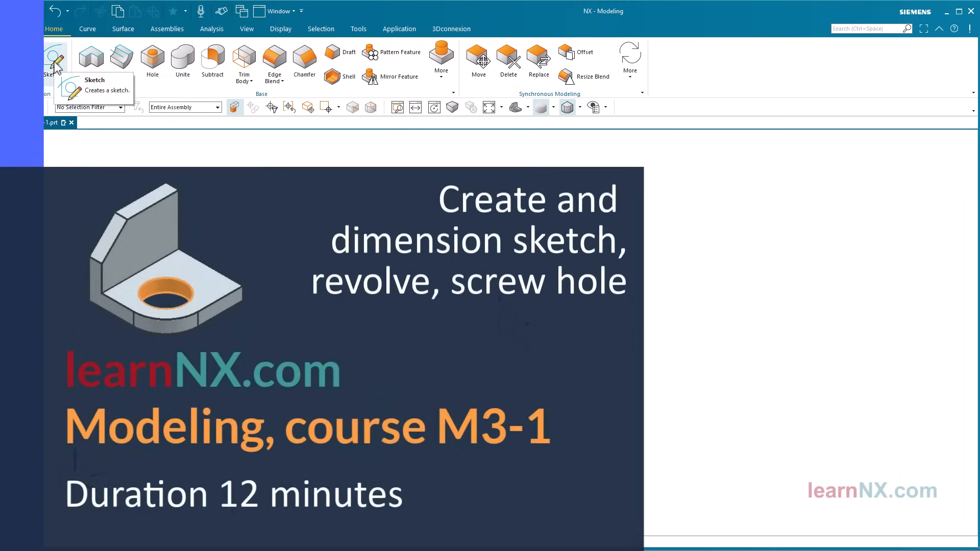
Step: Preview the example's sketch plane setup, then close the part to reach the empty NX start screen
{"action": "left_click", "coordinate": [55, 59]}
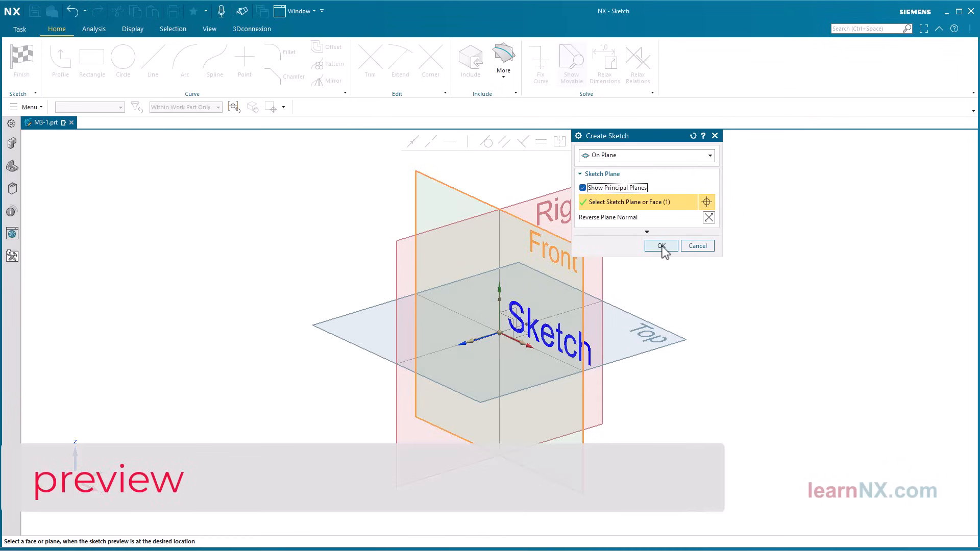
{"action": "left_click", "coordinate": [661, 246]}
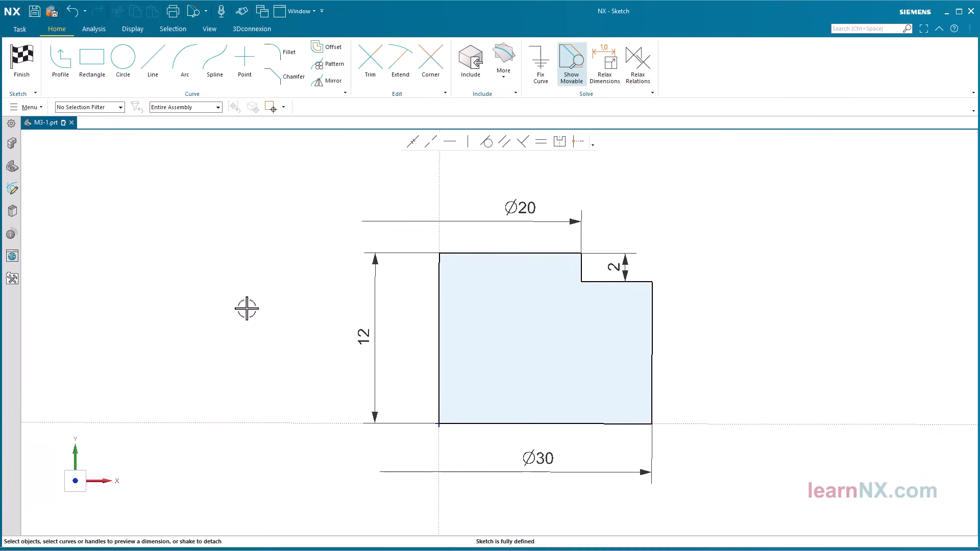
{"action": "left_click", "coordinate": [22, 63]}
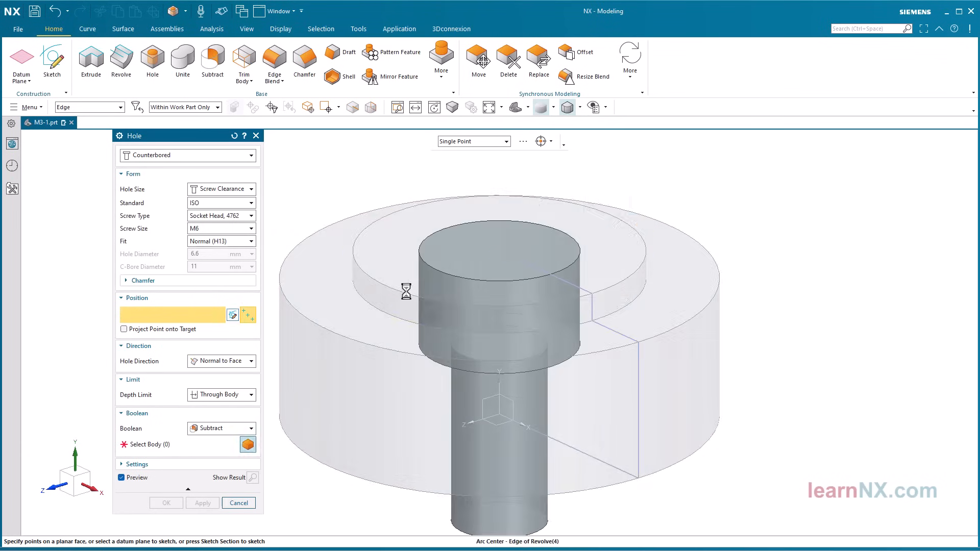
{"action": "left_click", "coordinate": [239, 502]}
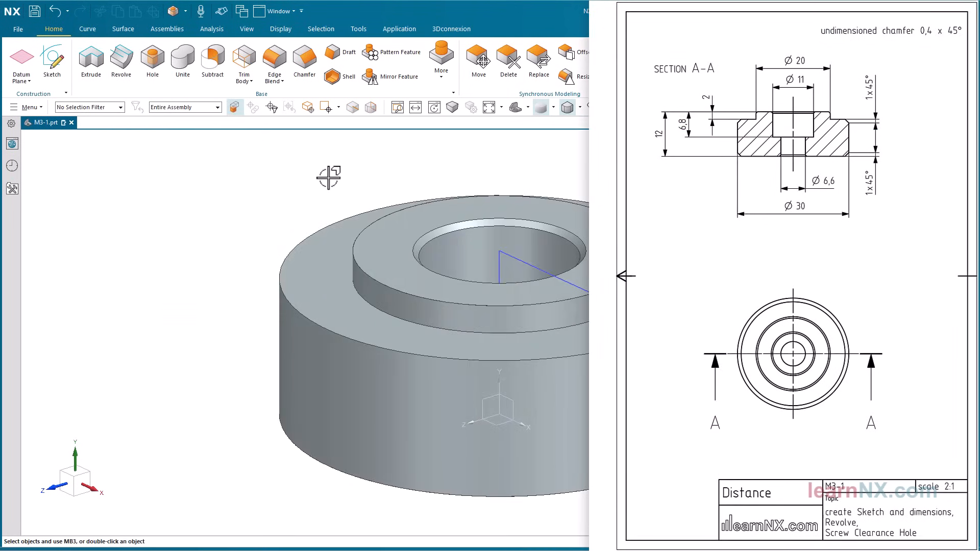
{"action": "left_click", "coordinate": [71, 123]}
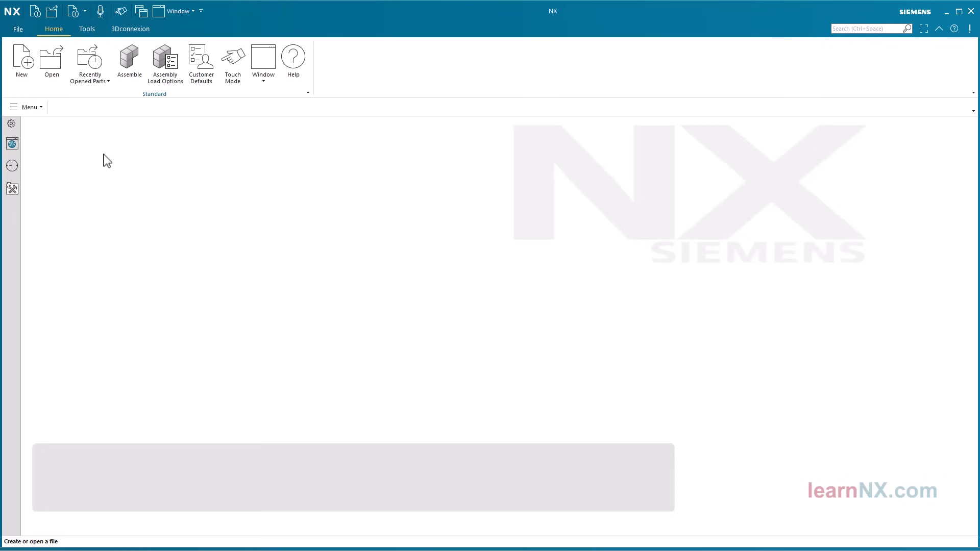
{"action": "mouse_move", "coordinate": [21, 59]}
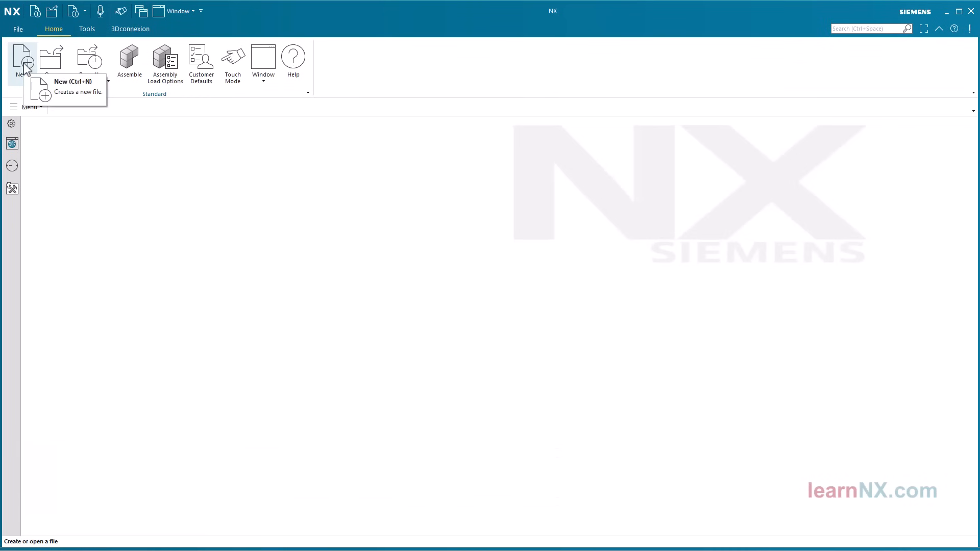
Step: Create a new millimetre Model part with the file name M3-1
{"action": "left_click", "coordinate": [20, 56]}
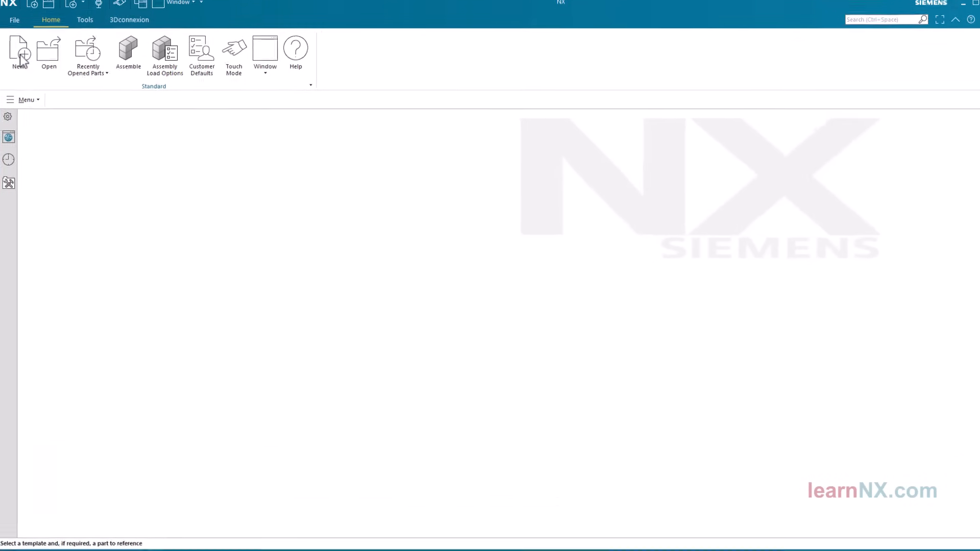
{"action": "left_click", "coordinate": [18, 53]}
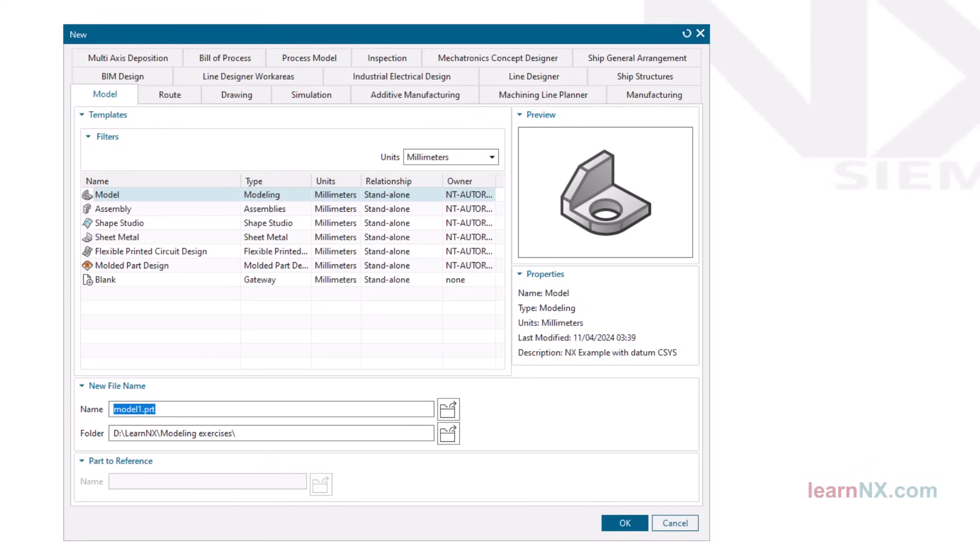
{"action": "type", "text": "M3-"}
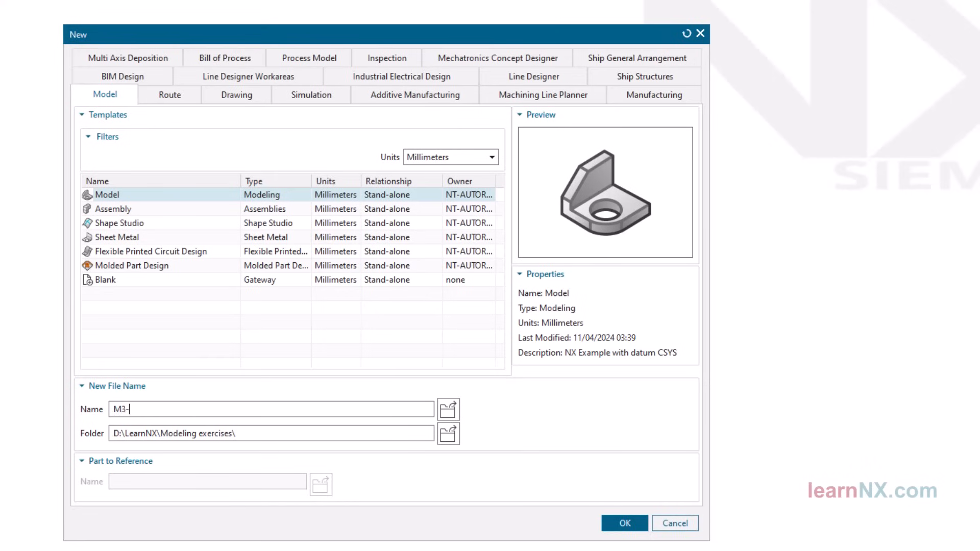
{"action": "type", "text": "1"}
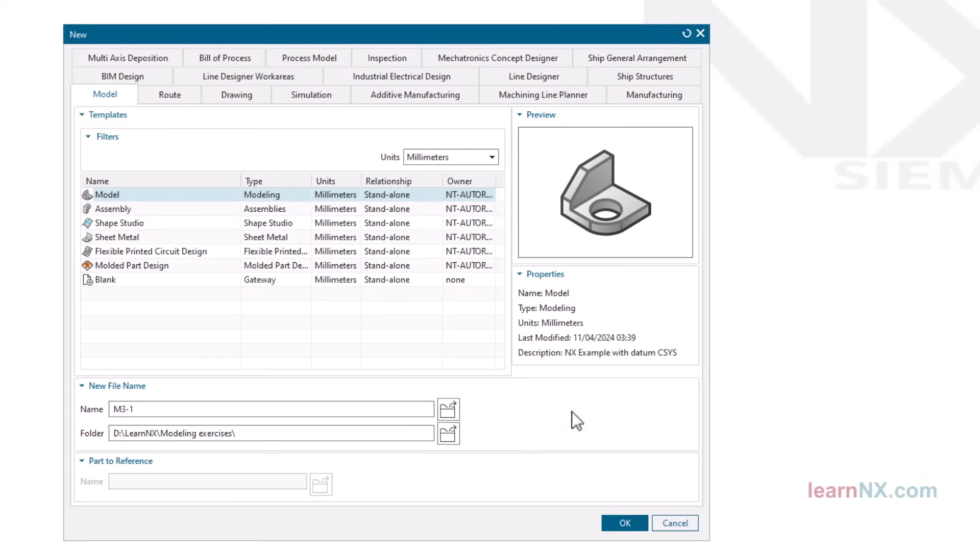
{"action": "left_click", "coordinate": [623, 523]}
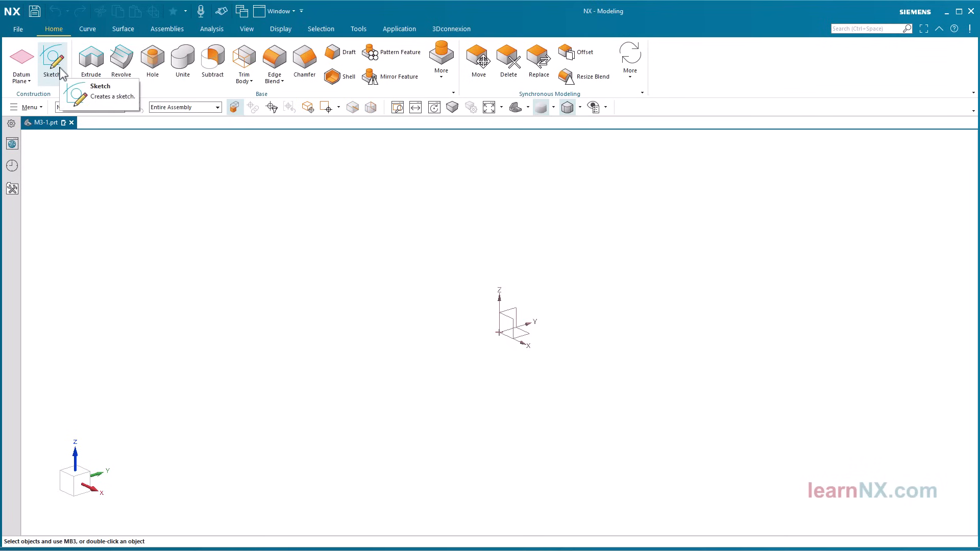
{"action": "left_click", "coordinate": [52, 59]}
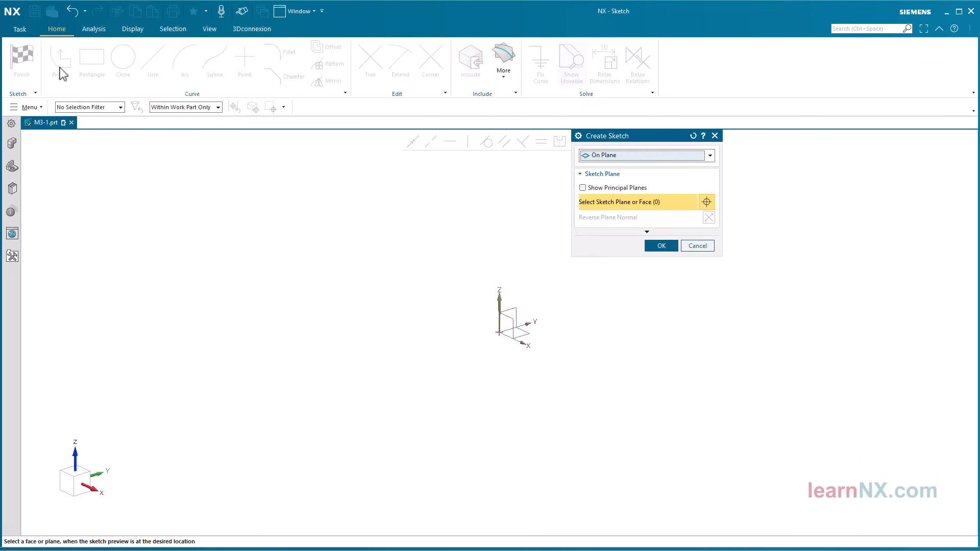
{"action": "mouse_move", "coordinate": [61, 57]}
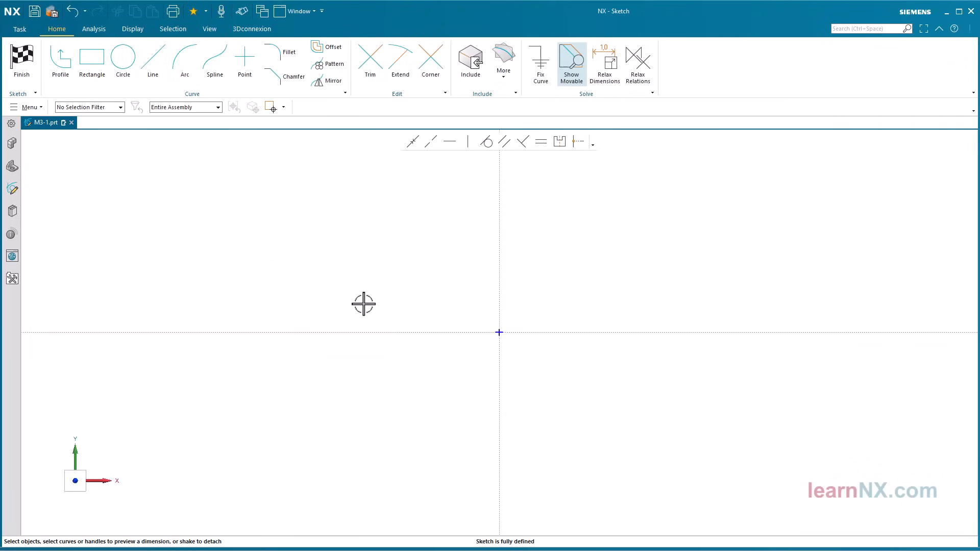
{"action": "mouse_move", "coordinate": [85, 120]}
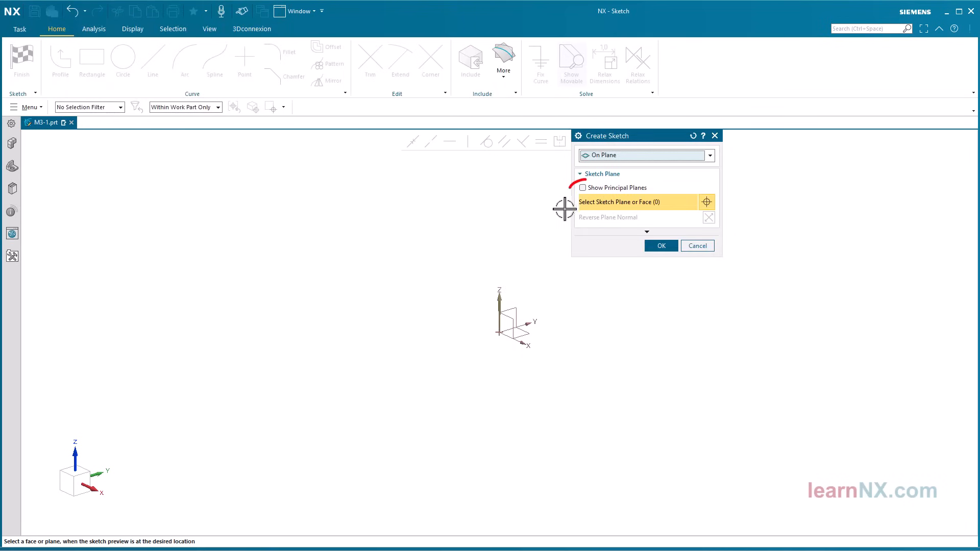
{"action": "left_click", "coordinate": [582, 188]}
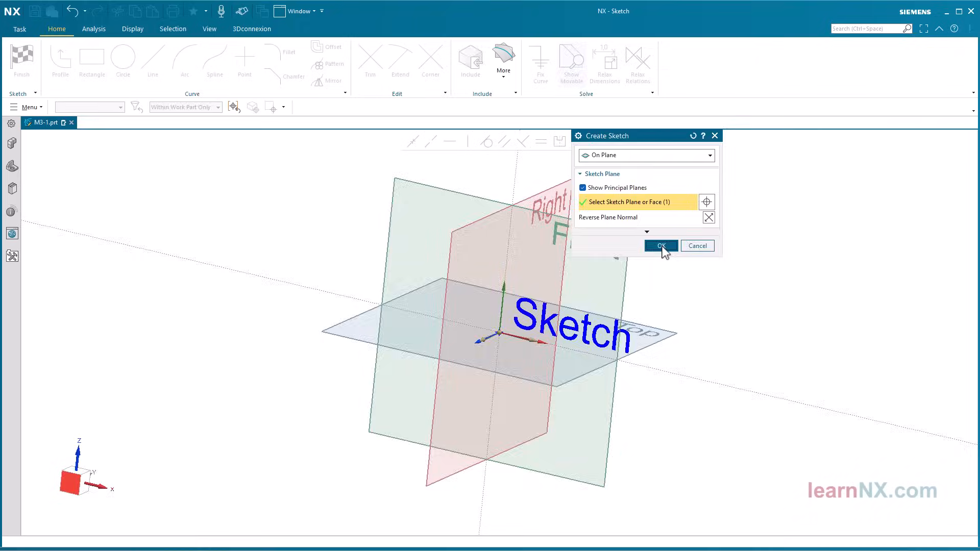
{"action": "left_click", "coordinate": [661, 245]}
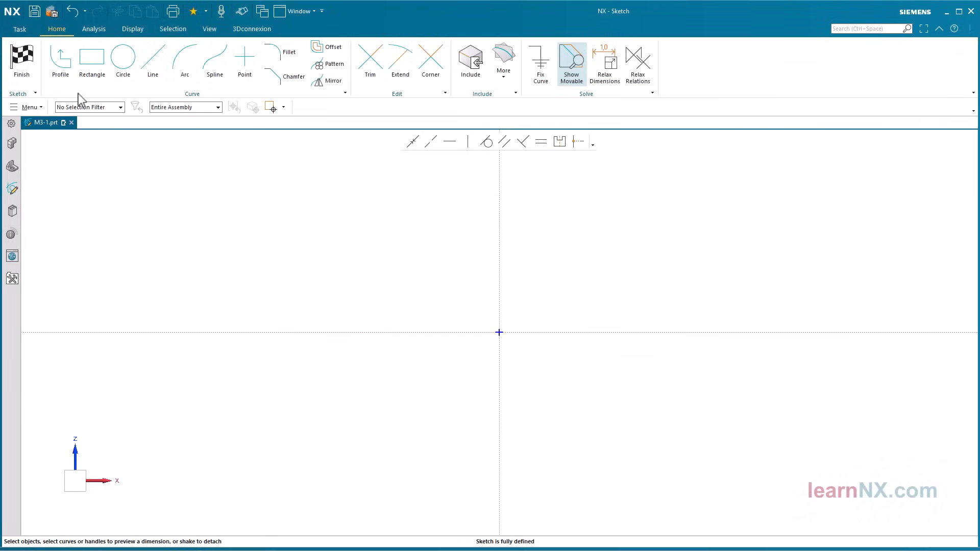
{"action": "left_click", "coordinate": [22, 60]}
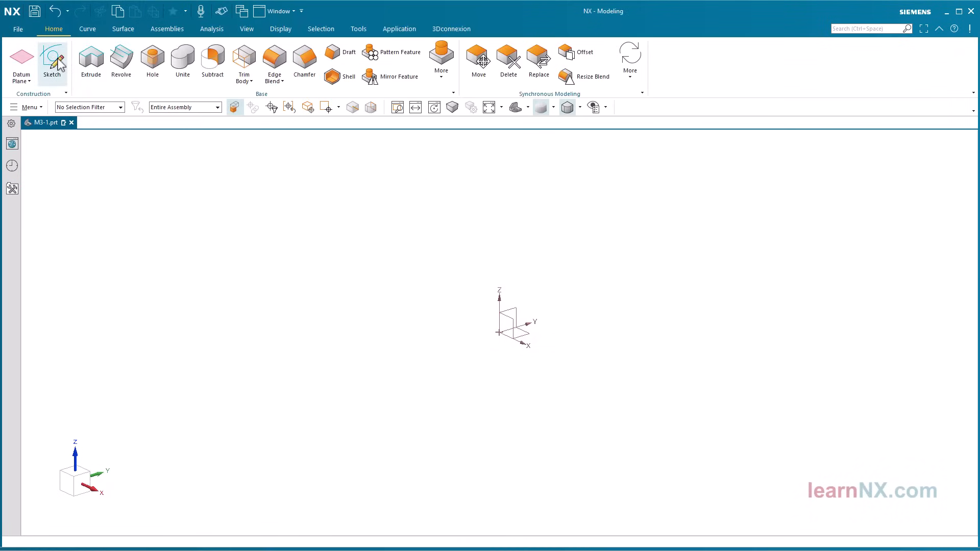
Step: Trial a sketch on the horizontal datum plane and start the rectangle tool
{"action": "left_click", "coordinate": [52, 60]}
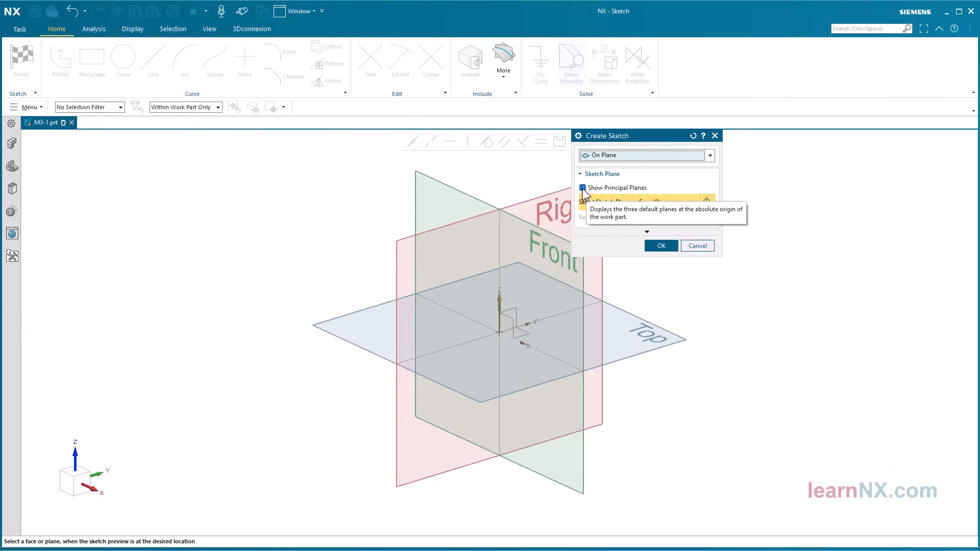
{"action": "left_click", "coordinate": [582, 188]}
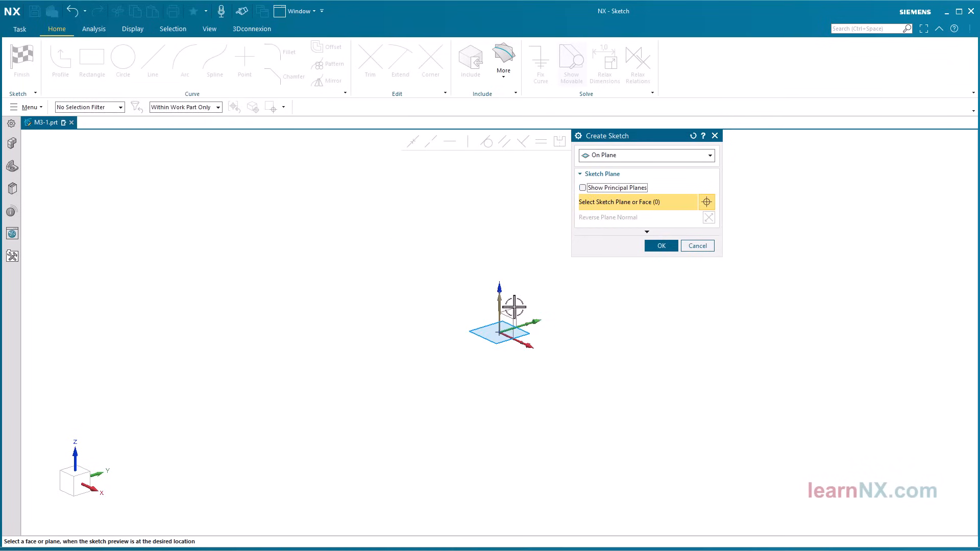
{"action": "left_click", "coordinate": [500, 331]}
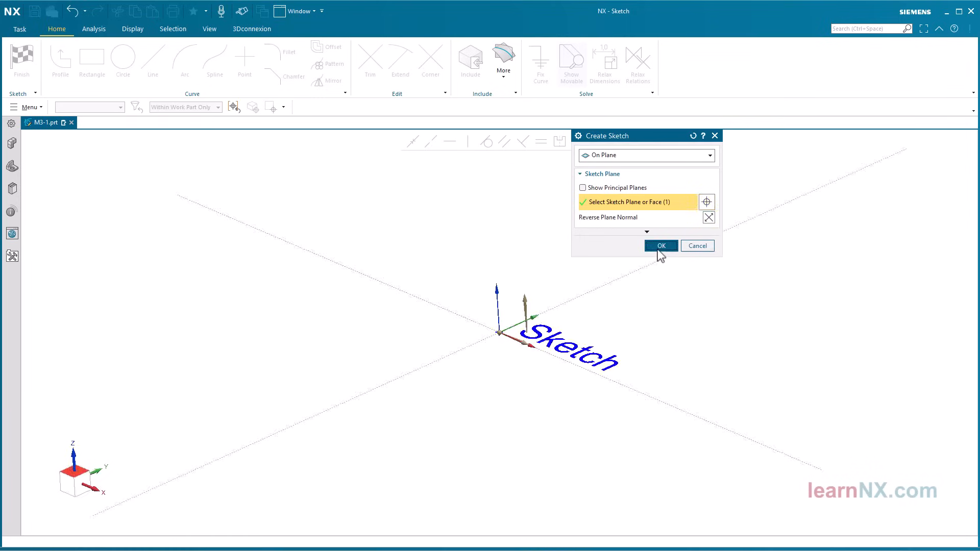
{"action": "left_click", "coordinate": [661, 245]}
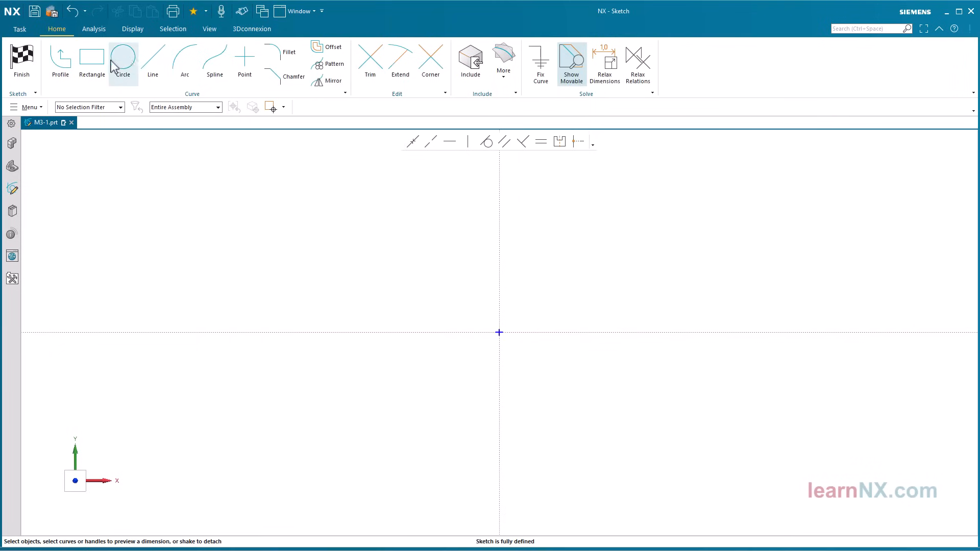
{"action": "left_click", "coordinate": [92, 60]}
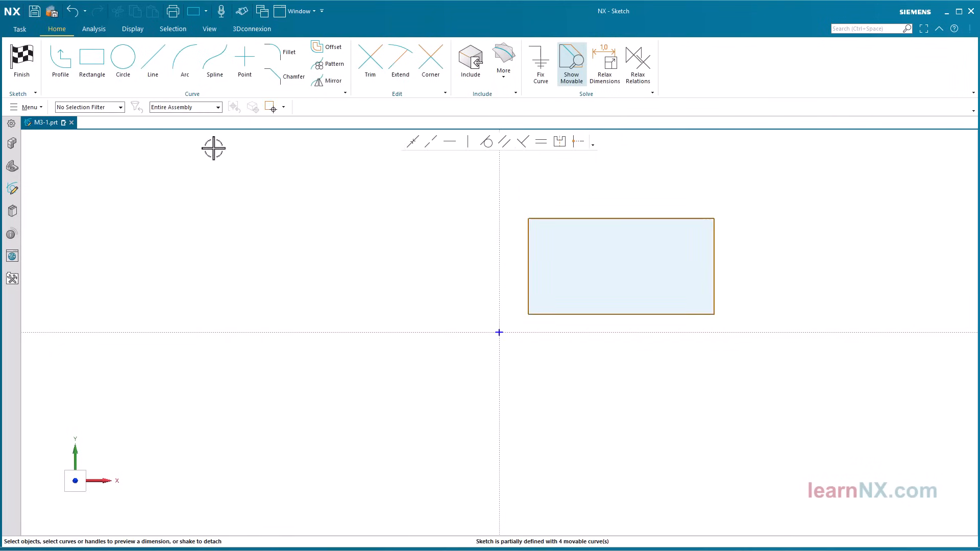
Step: Add a datum coordinate system, then undo back to the empty part with only the datum CSYS
{"action": "left_click", "coordinate": [21, 62]}
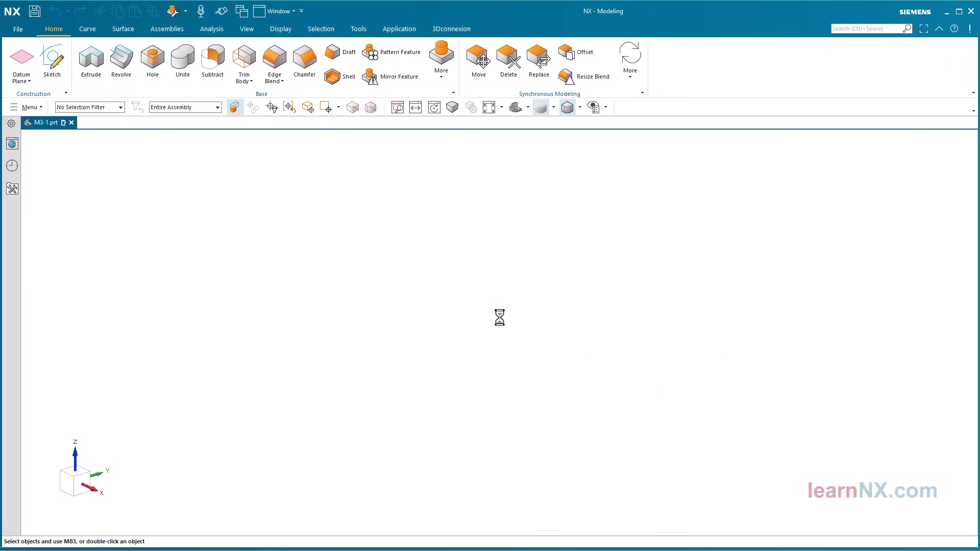
{"action": "left_click", "coordinate": [22, 60]}
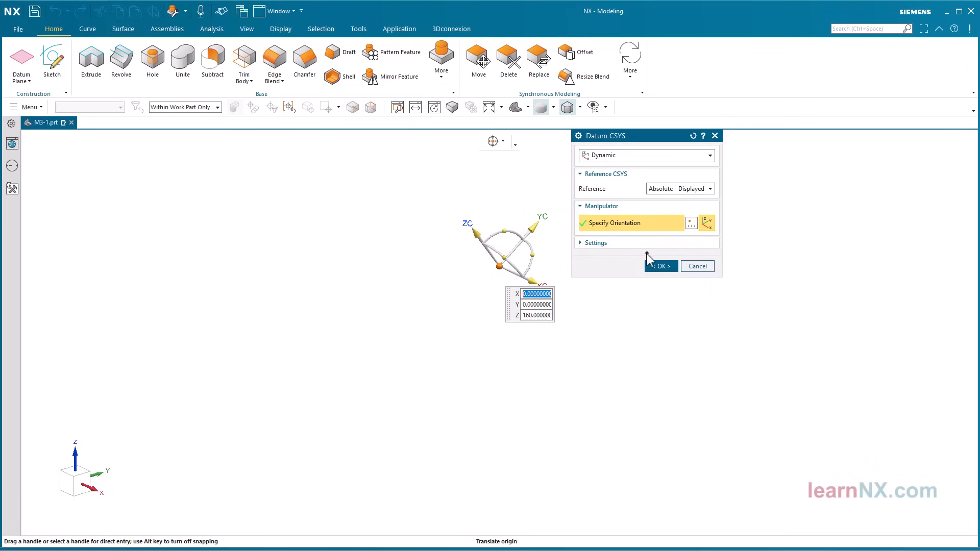
{"action": "left_click", "coordinate": [661, 265]}
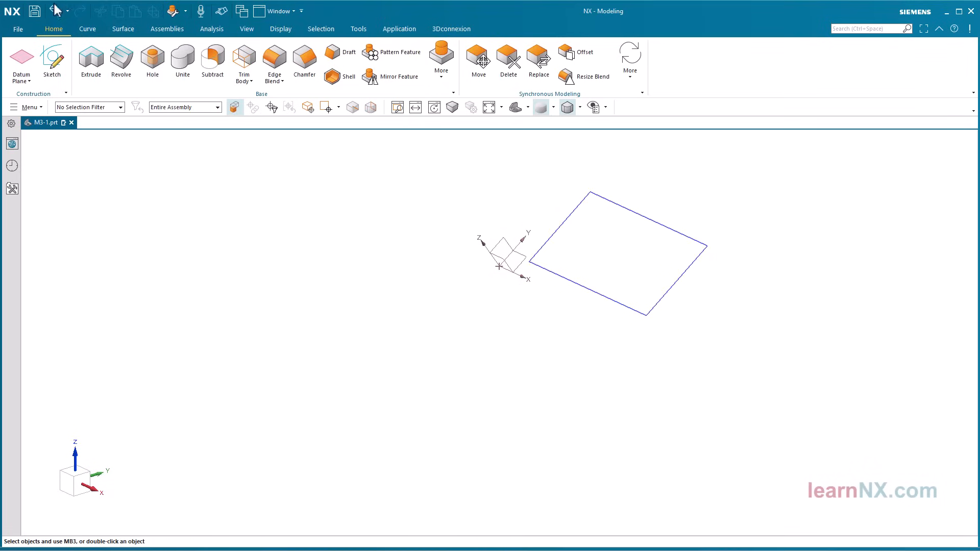
{"action": "left_click", "coordinate": [55, 11]}
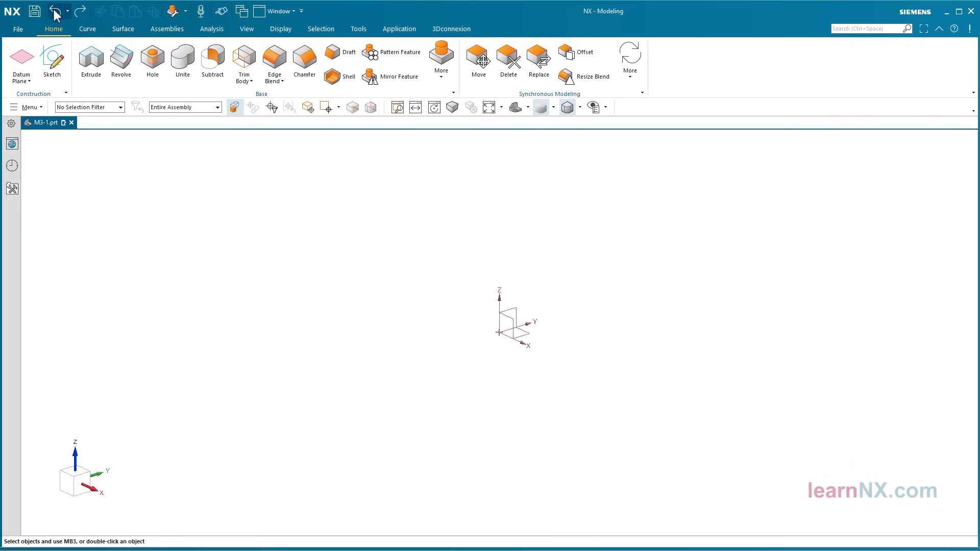
{"action": "mouse_move", "coordinate": [52, 60]}
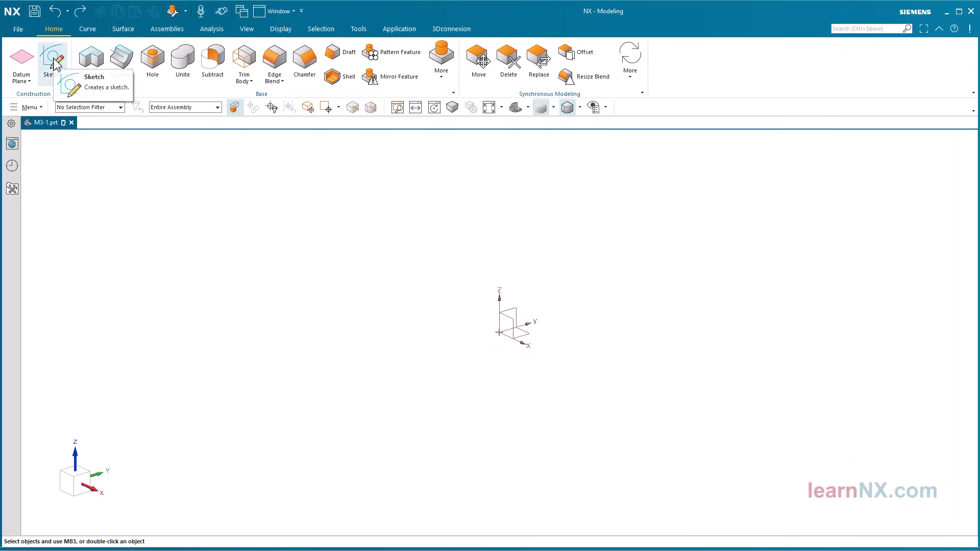
Step: Start a new sketch placed on the XY datum plane
{"action": "left_click", "coordinate": [53, 60]}
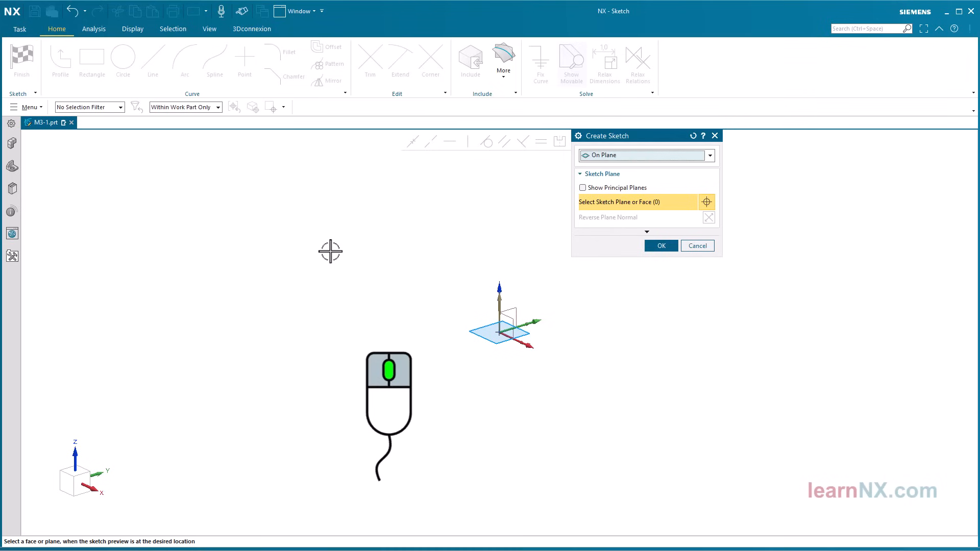
{"action": "left_click", "coordinate": [504, 327]}
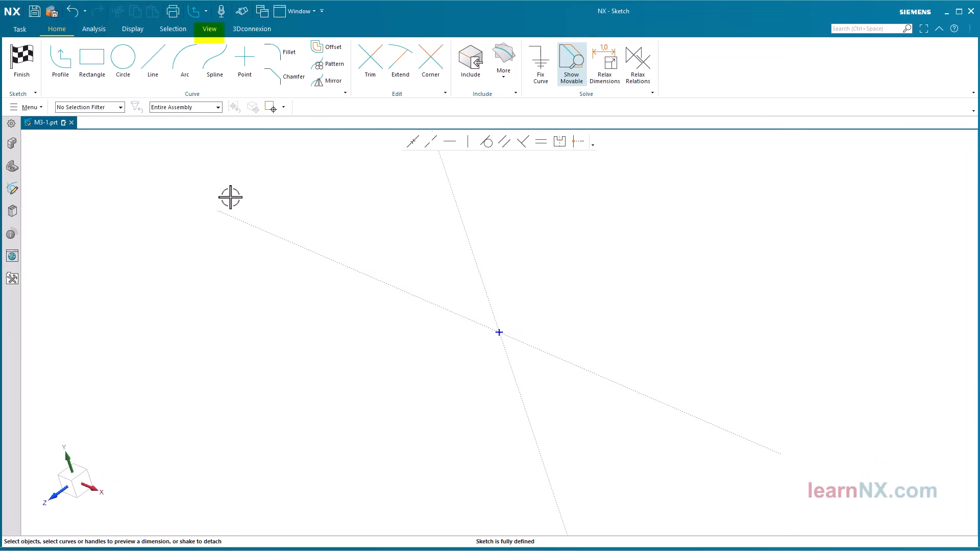
Step: Orient the view square onto the sketch plane via the View tab and the right-click menu
{"action": "left_click", "coordinate": [208, 29]}
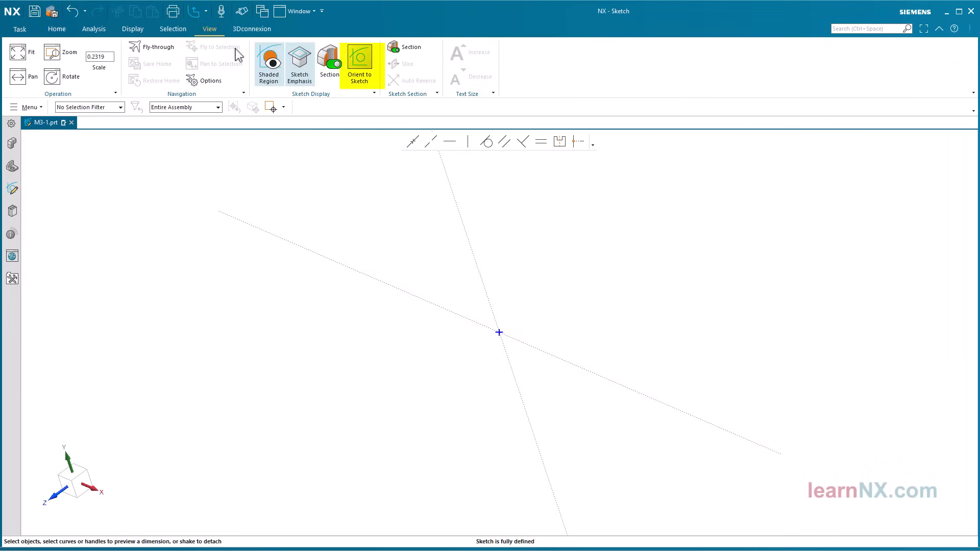
{"action": "left_click", "coordinate": [359, 63]}
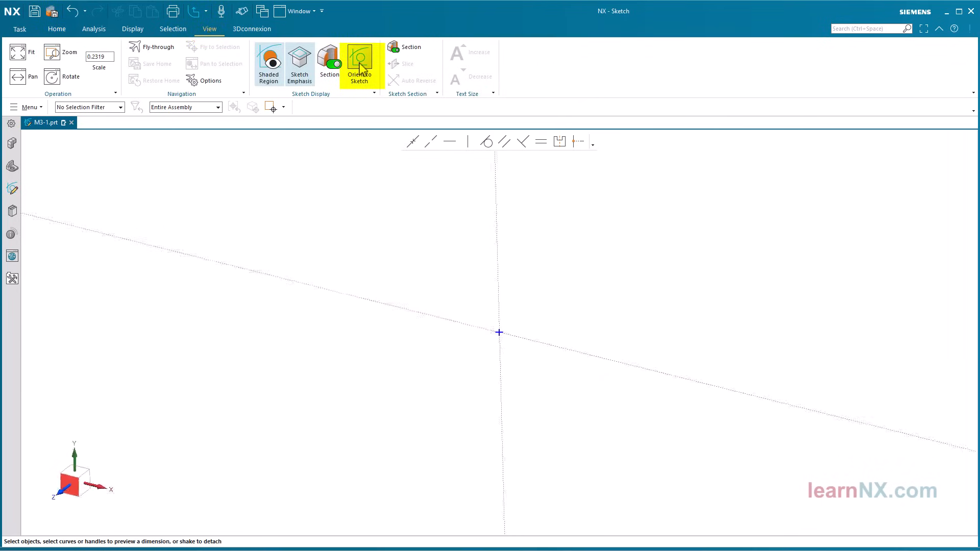
{"action": "left_click", "coordinate": [359, 65]}
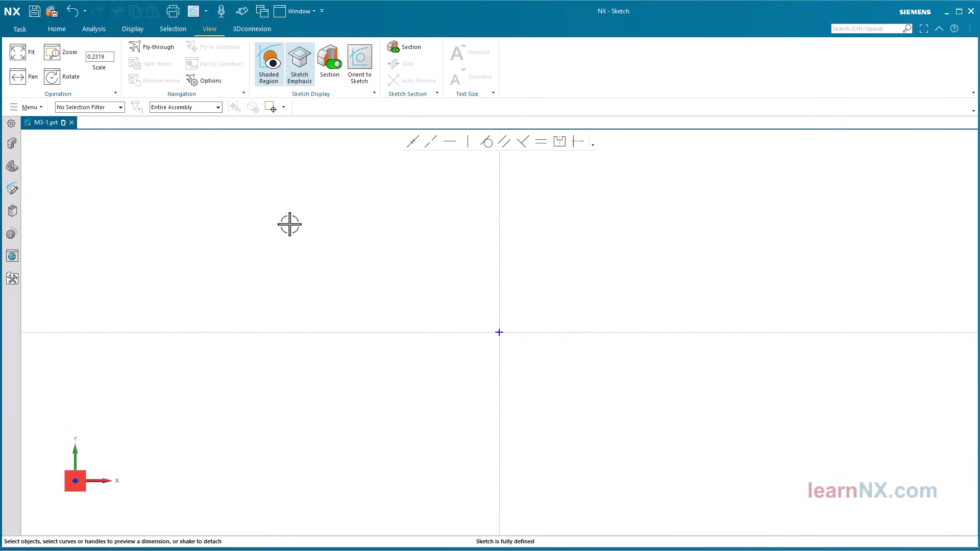
{"action": "right_click", "coordinate": [289, 223]}
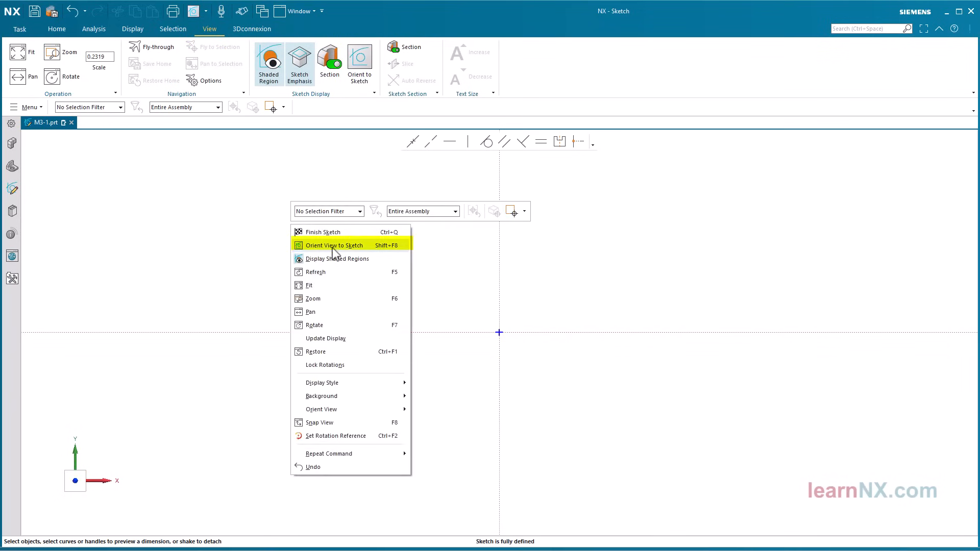
{"action": "mouse_move", "coordinate": [248, 257]}
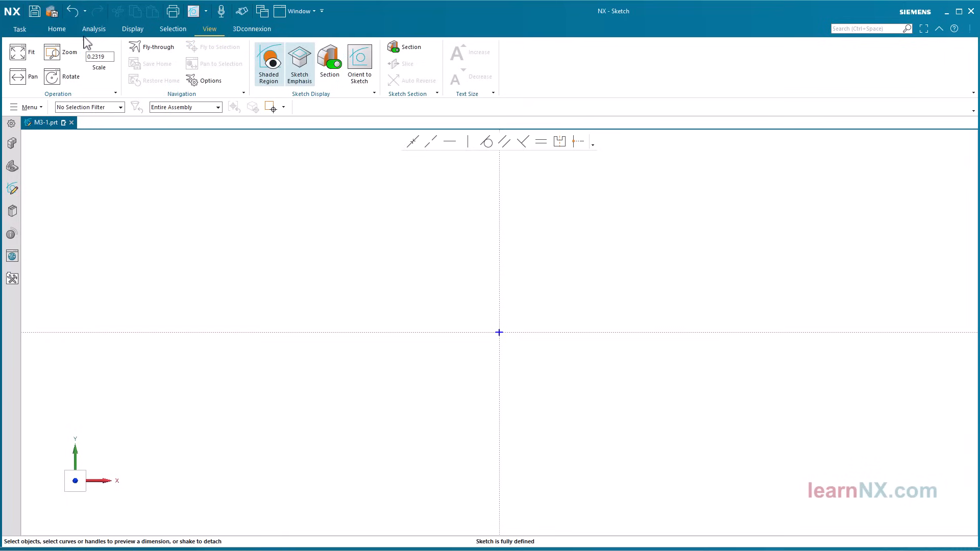
{"action": "left_click", "coordinate": [56, 28]}
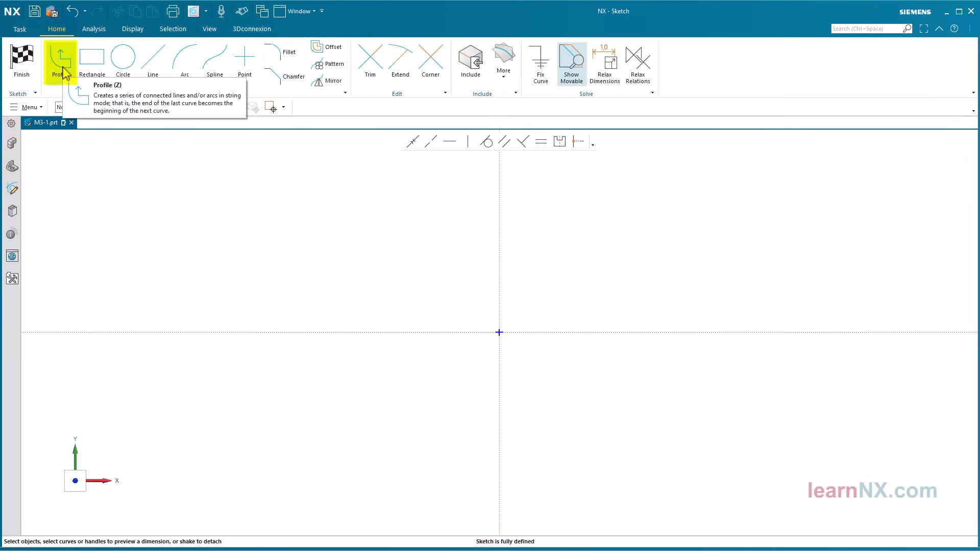
Step: Activate the Profile command and show its snap point options
{"action": "left_click", "coordinate": [59, 59]}
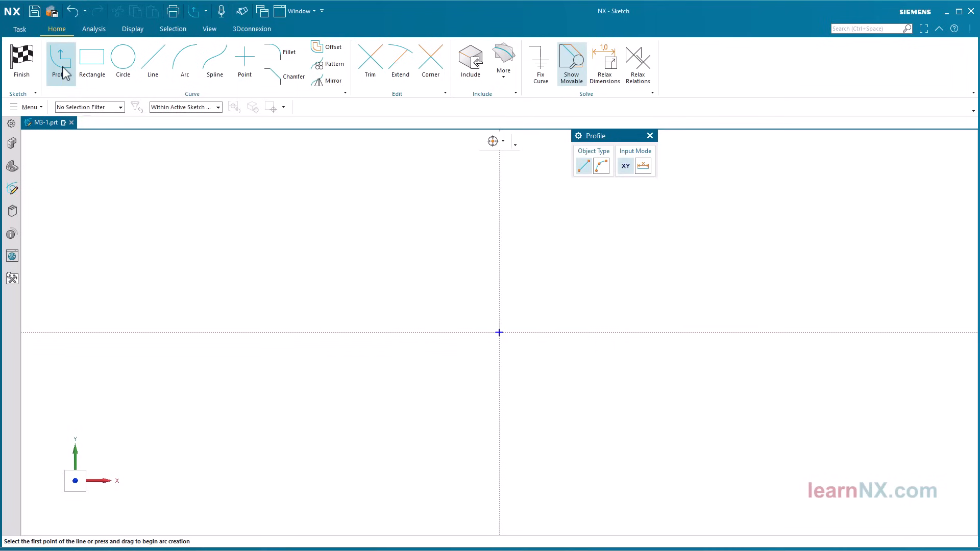
{"action": "mouse_move", "coordinate": [503, 155]}
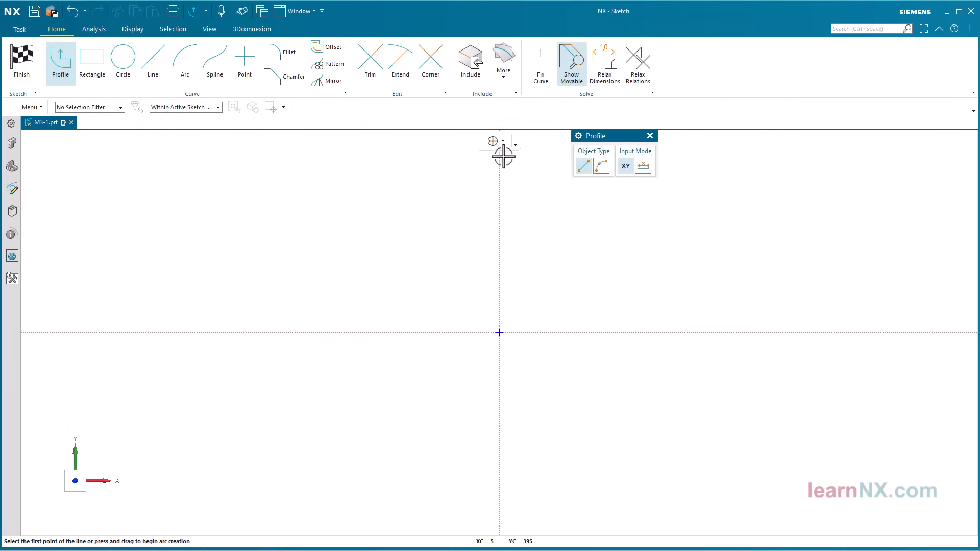
{"action": "left_click", "coordinate": [515, 143]}
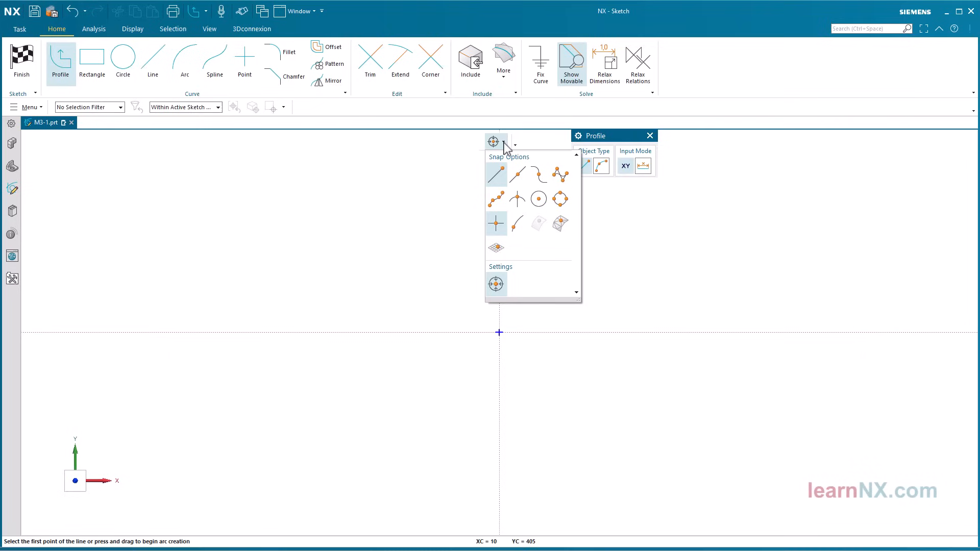
{"action": "mouse_move", "coordinate": [504, 154]}
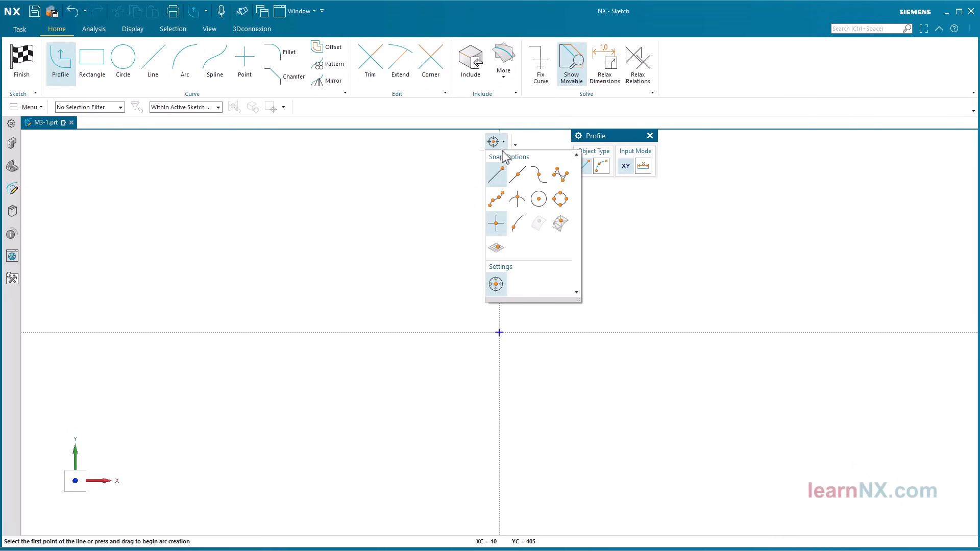
{"action": "mouse_move", "coordinate": [497, 174]}
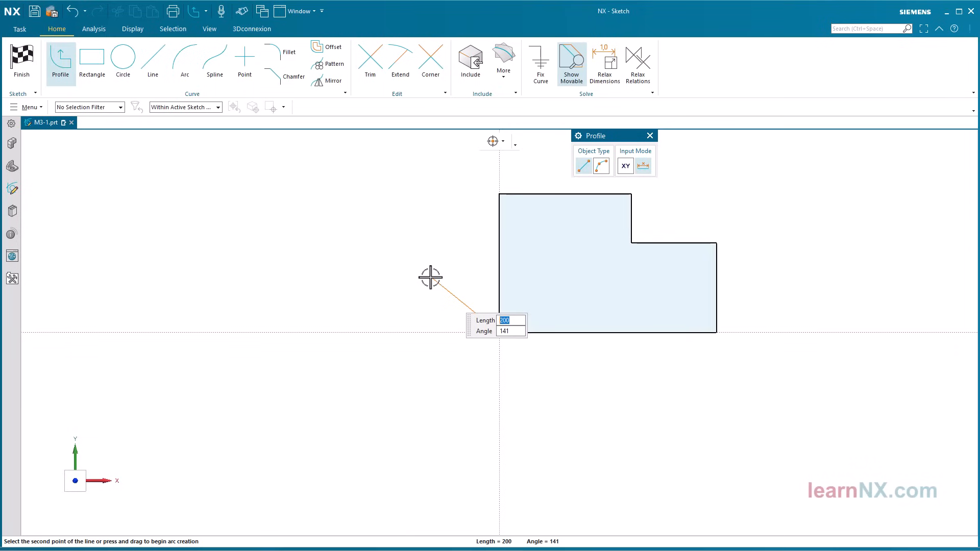
Step: Close the six-line stepped outline back at the sketch origin
{"action": "left_click", "coordinate": [642, 165]}
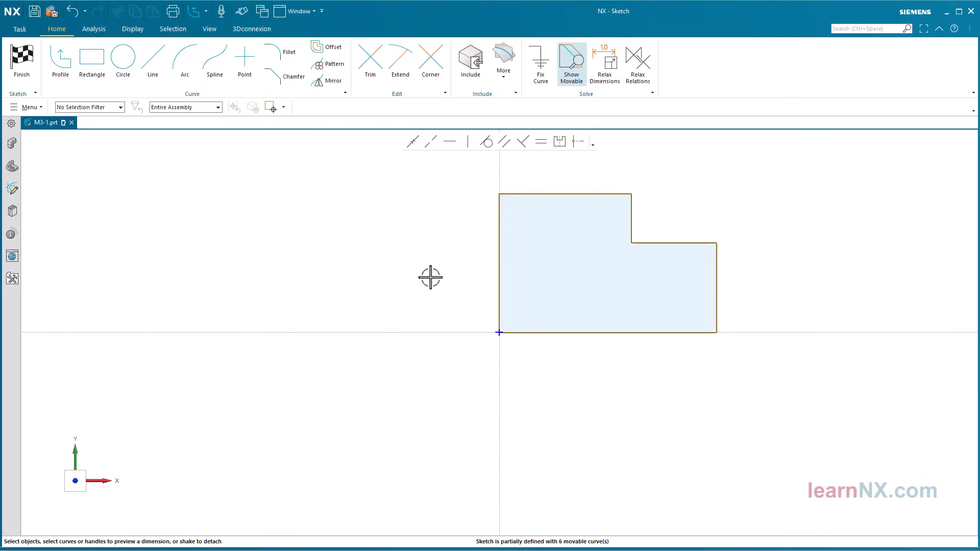
{"action": "mouse_move", "coordinate": [284, 76]}
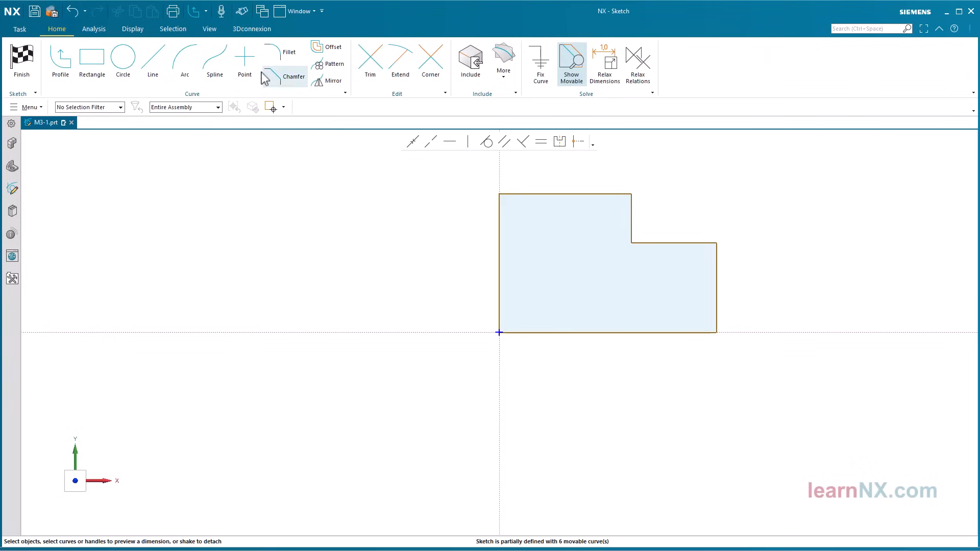
{"action": "left_click", "coordinate": [209, 29]}
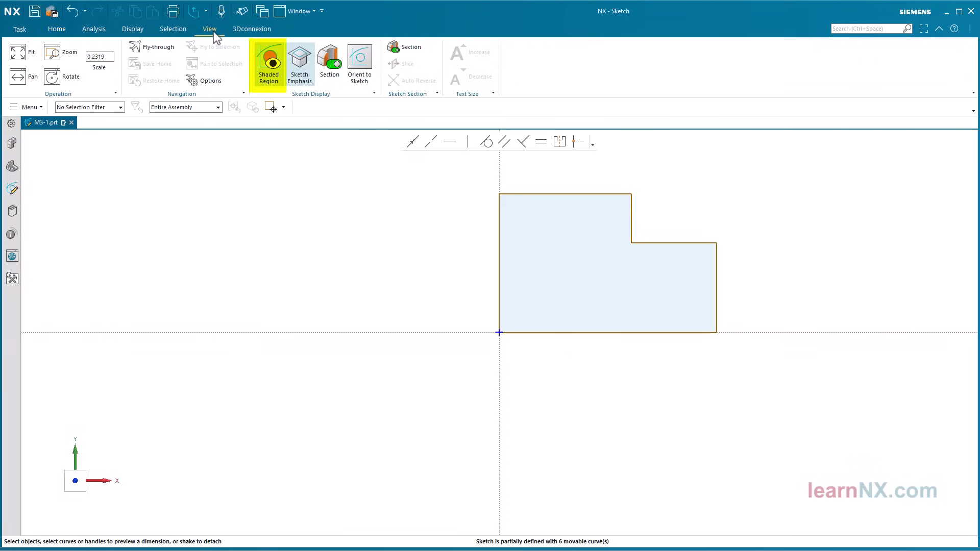
{"action": "mouse_move", "coordinate": [267, 63]}
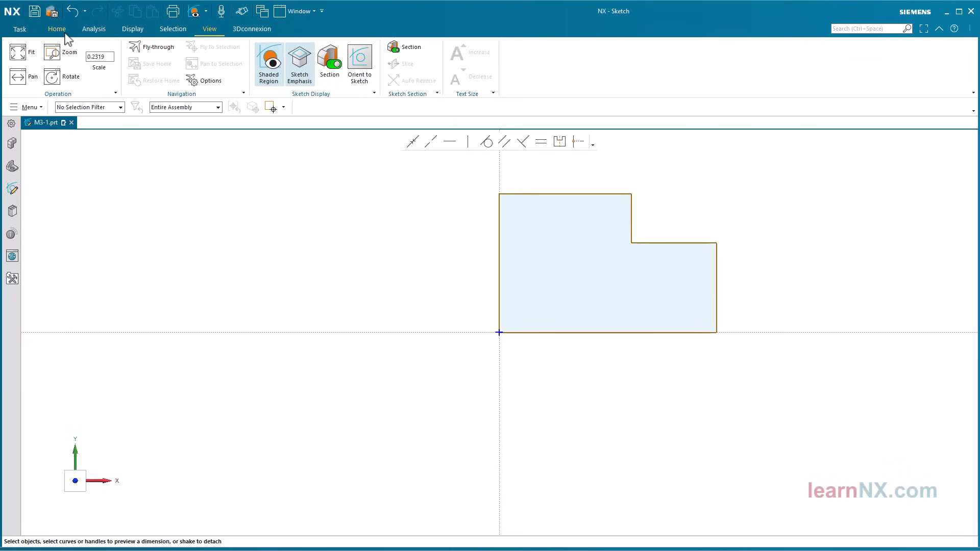
{"action": "left_click", "coordinate": [56, 29]}
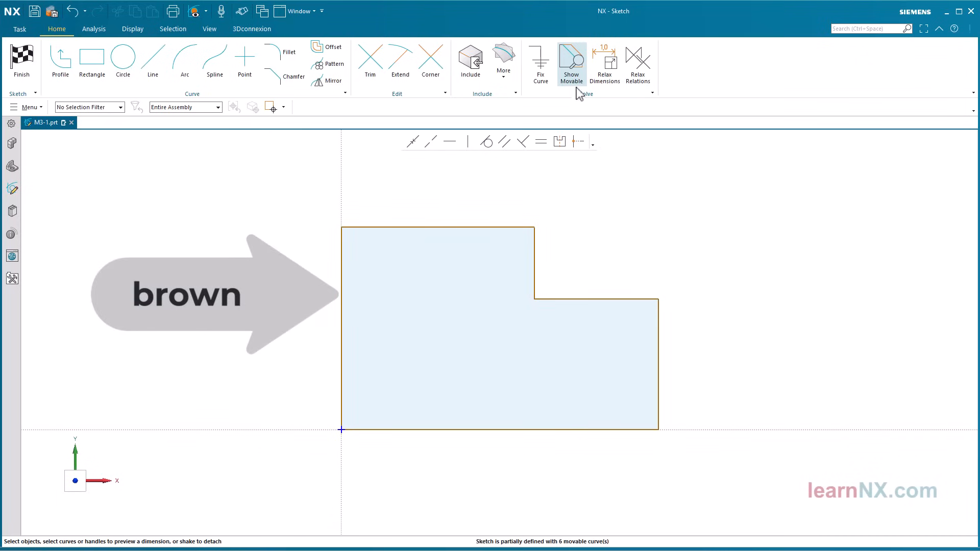
{"action": "left_click", "coordinate": [571, 62]}
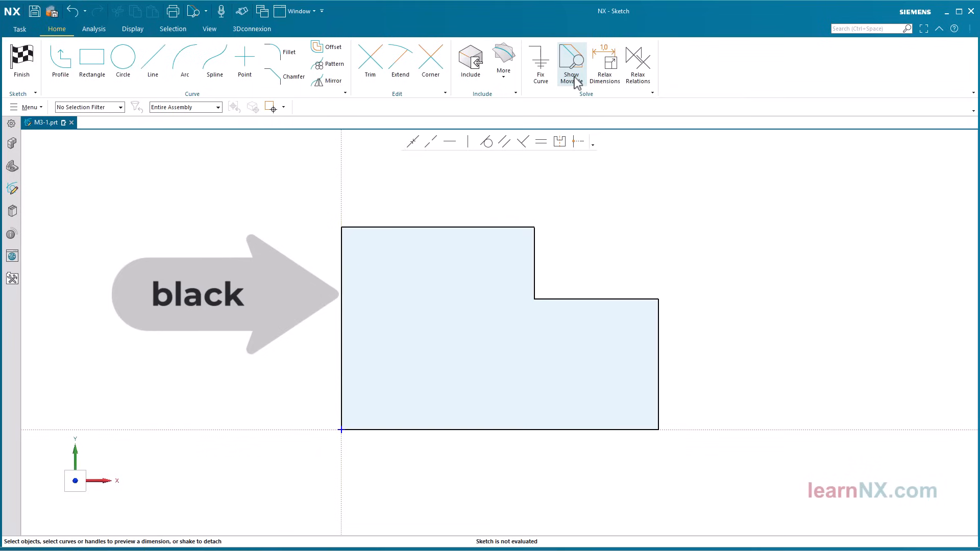
{"action": "left_click", "coordinate": [570, 62]}
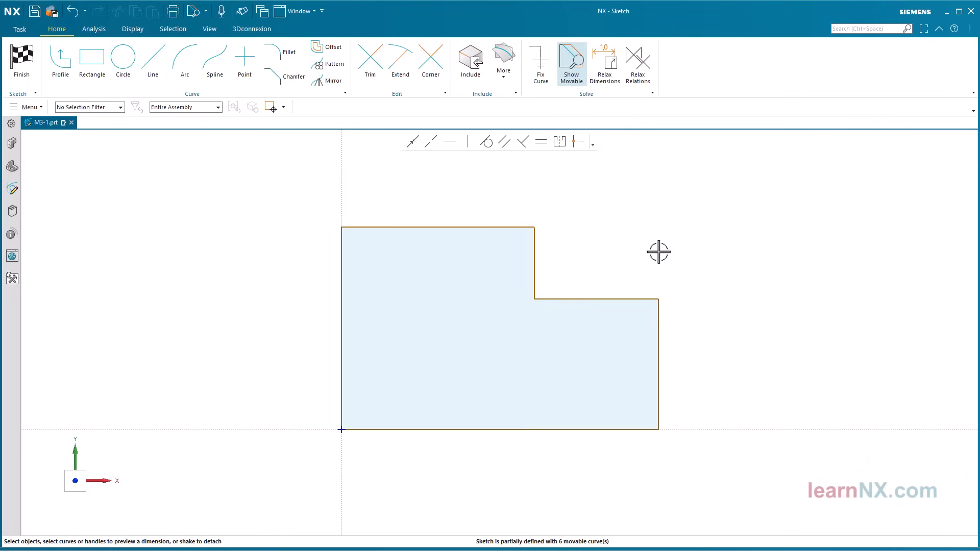
{"action": "mouse_move", "coordinate": [555, 195]}
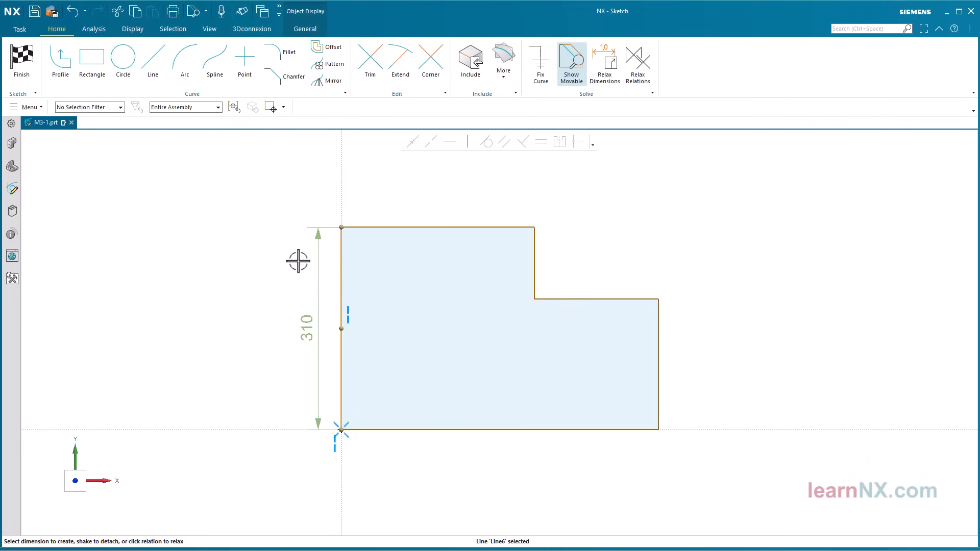
{"action": "mouse_move", "coordinate": [247, 265]}
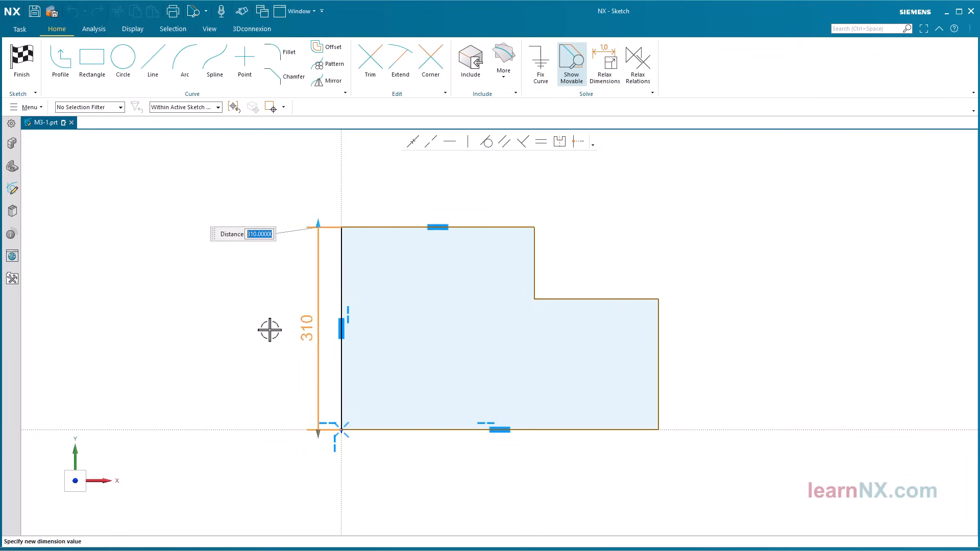
Step: Enter 12 for the left-edge height, scaling the whole sketch to it
{"action": "type", "text": "12"}
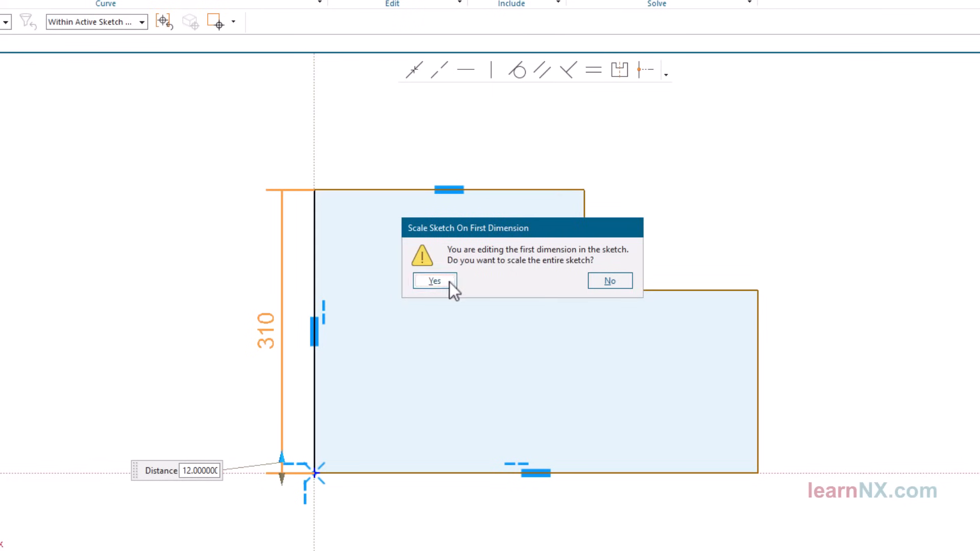
{"action": "left_click", "coordinate": [434, 280]}
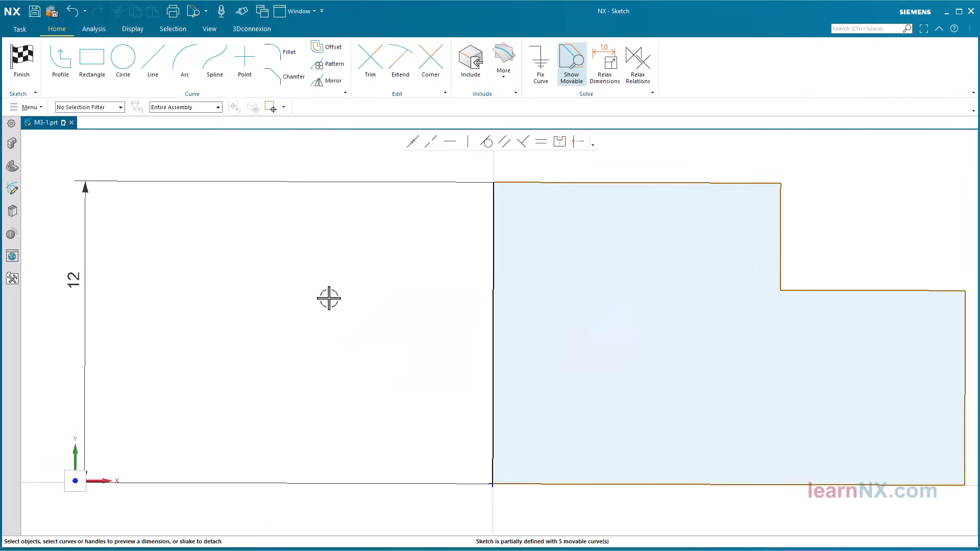
{"action": "mouse_move", "coordinate": [456, 305]}
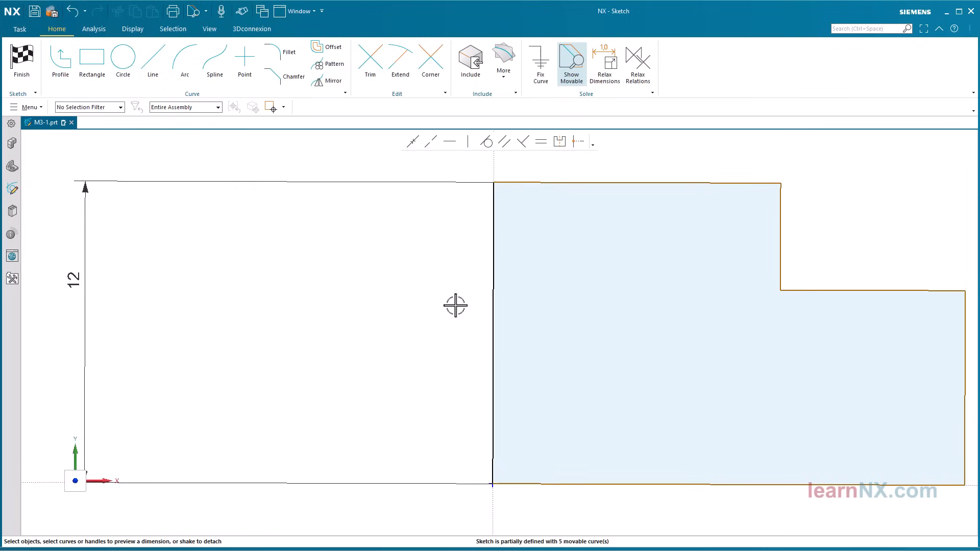
Step: Dimension the short vertical step edge to a depth of 2
{"action": "left_click", "coordinate": [636, 183]}
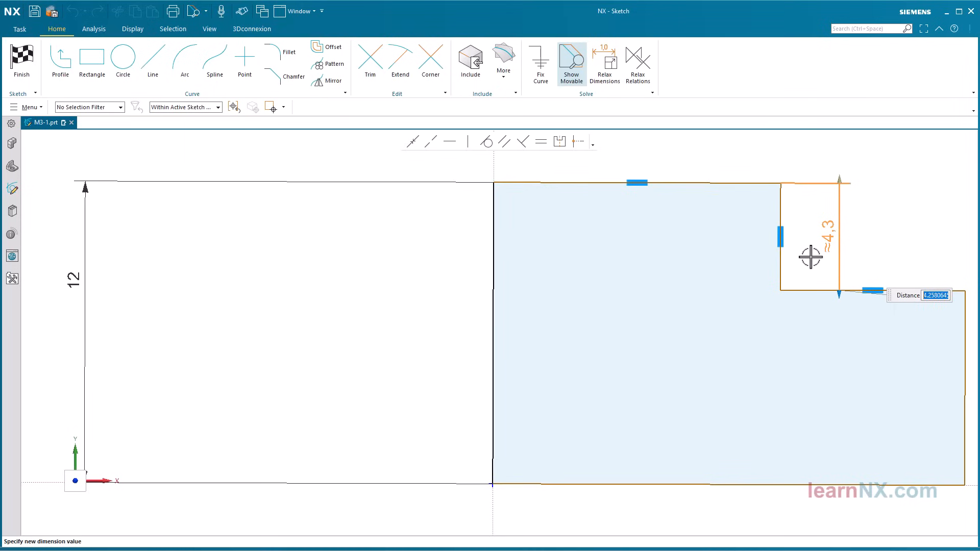
{"action": "type", "text": "2"}
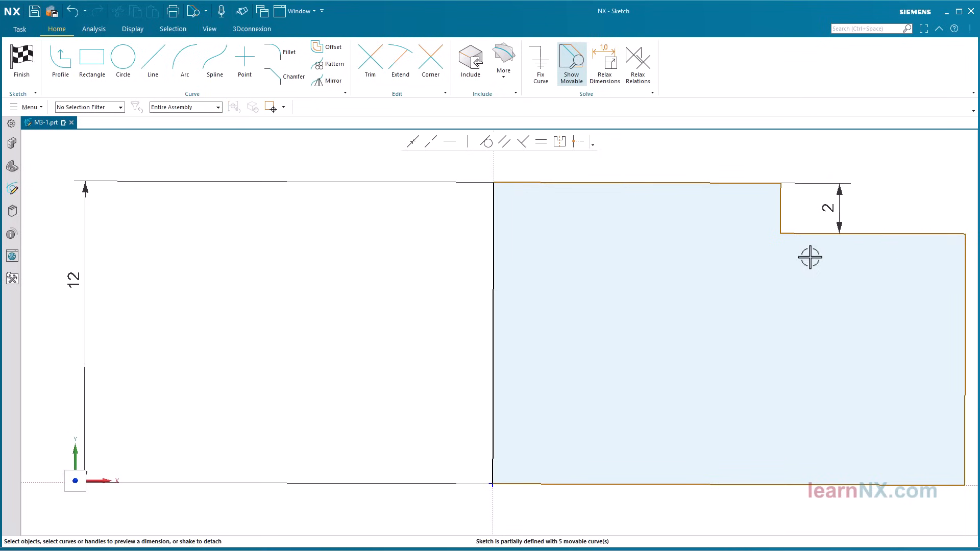
{"action": "mouse_move", "coordinate": [809, 259]}
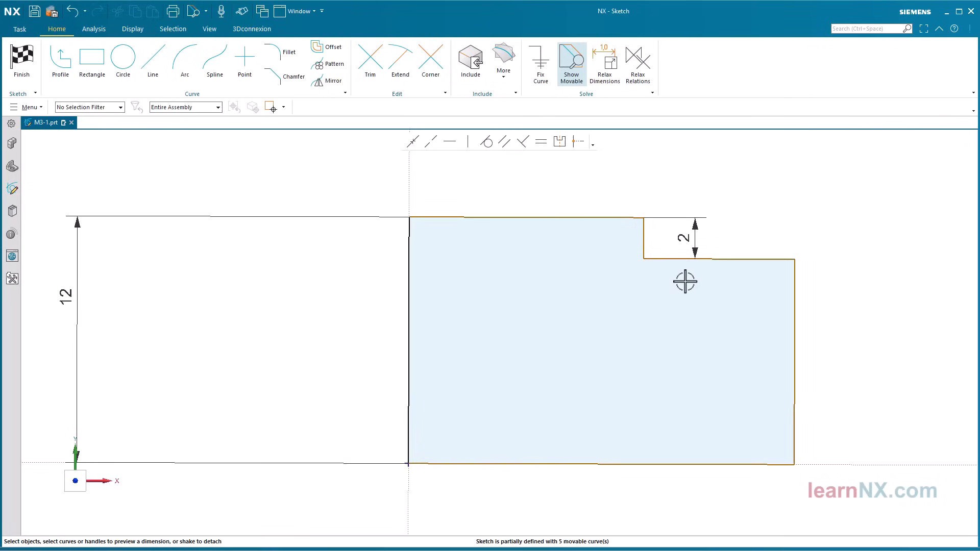
{"action": "mouse_move", "coordinate": [408, 439]}
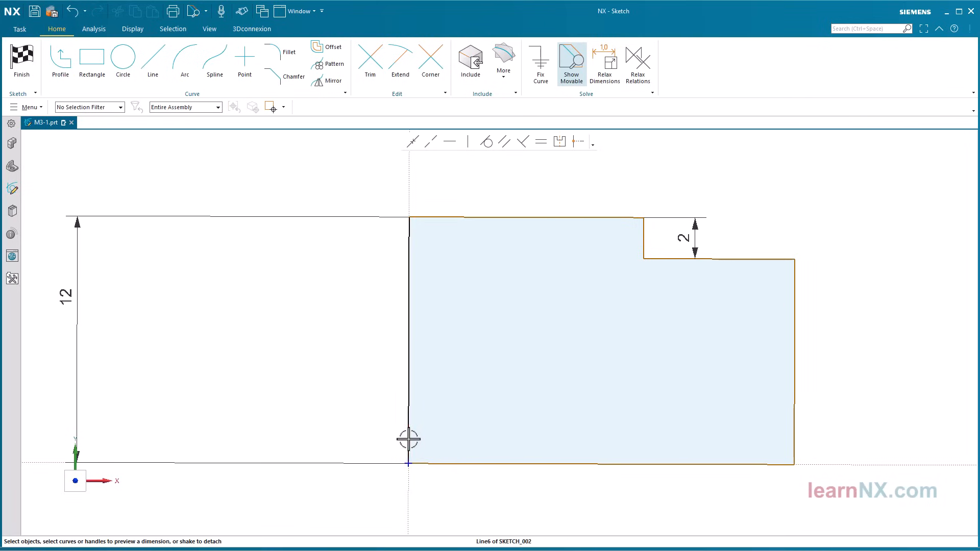
Step: Dimension 15 from the centre axis to the outer edge and convert it to a Ø30 half-diameter
{"action": "left_click", "coordinate": [408, 325]}
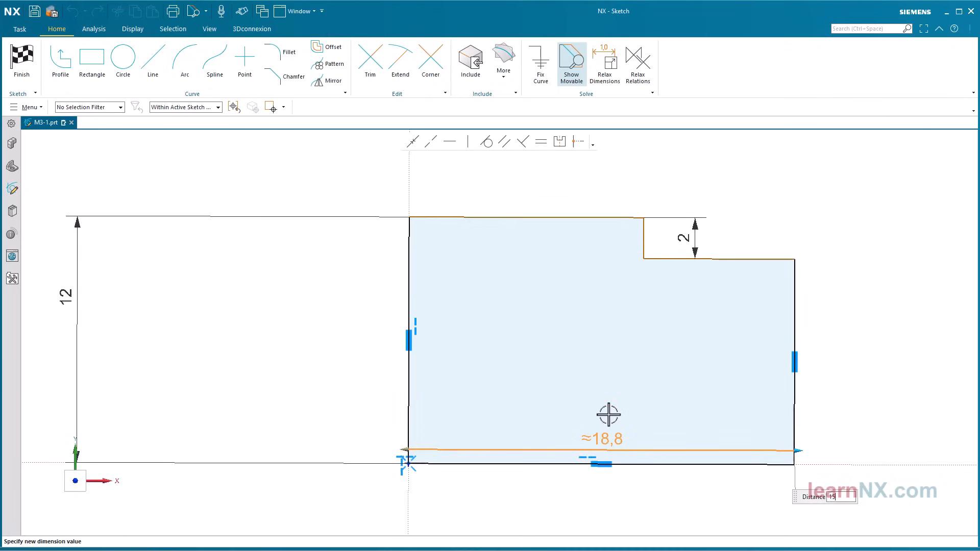
{"action": "type", "text": "15"}
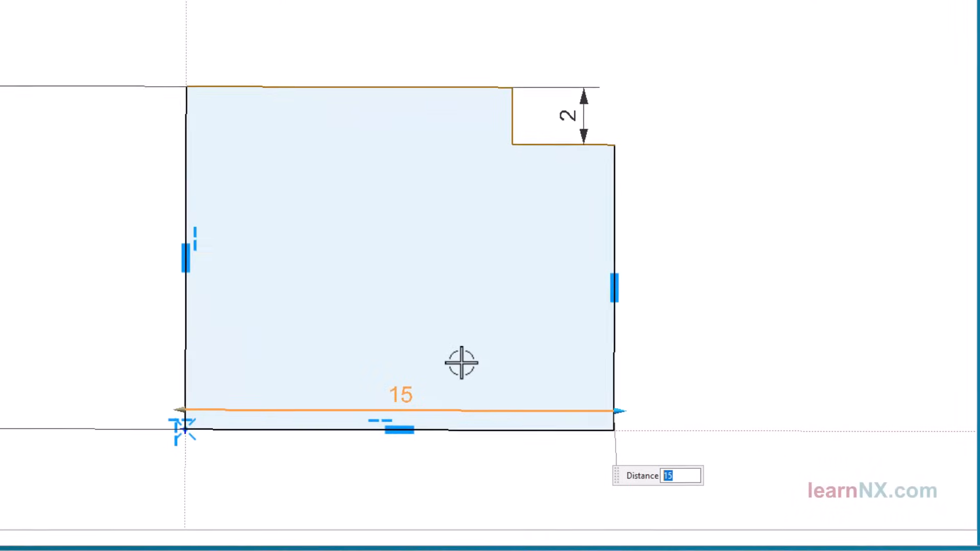
{"action": "right_click", "coordinate": [406, 394]}
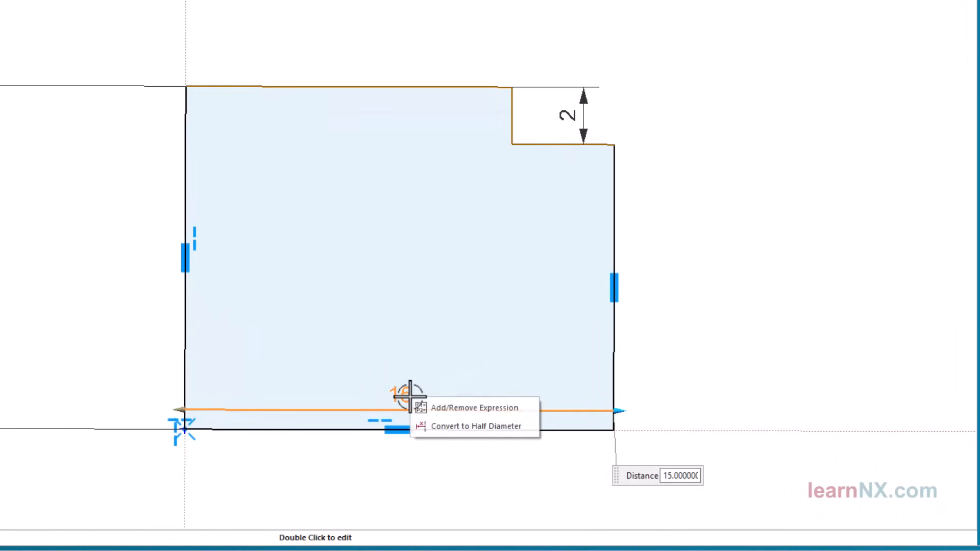
{"action": "left_click", "coordinate": [477, 427]}
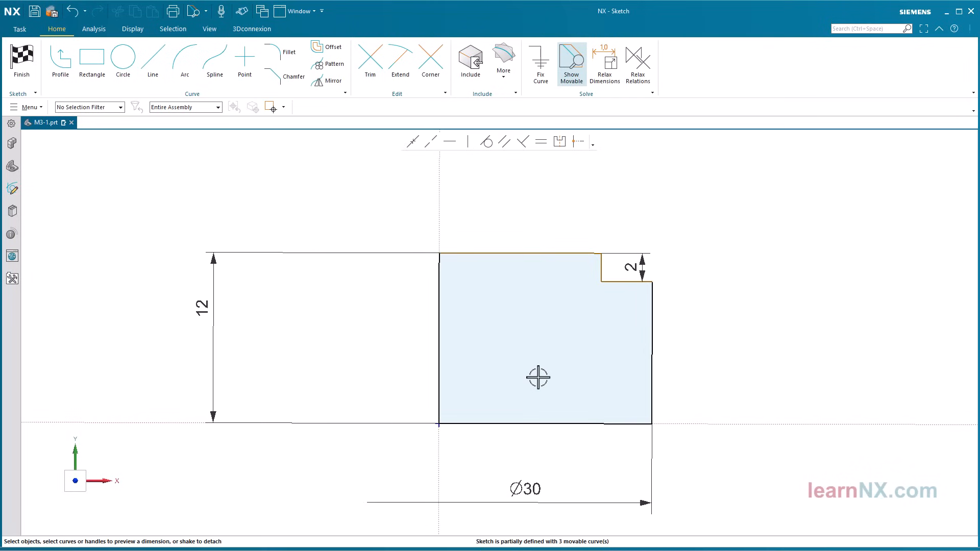
{"action": "mouse_move", "coordinate": [488, 269]}
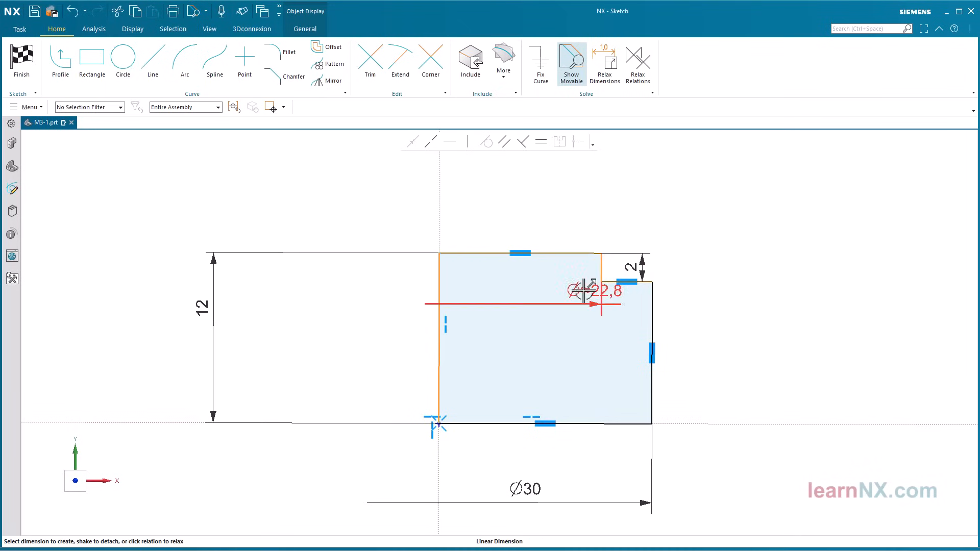
Step: Dimension the smaller step's diameter to 20 from the axis, fully defining the sketch
{"action": "left_click", "coordinate": [602, 253]}
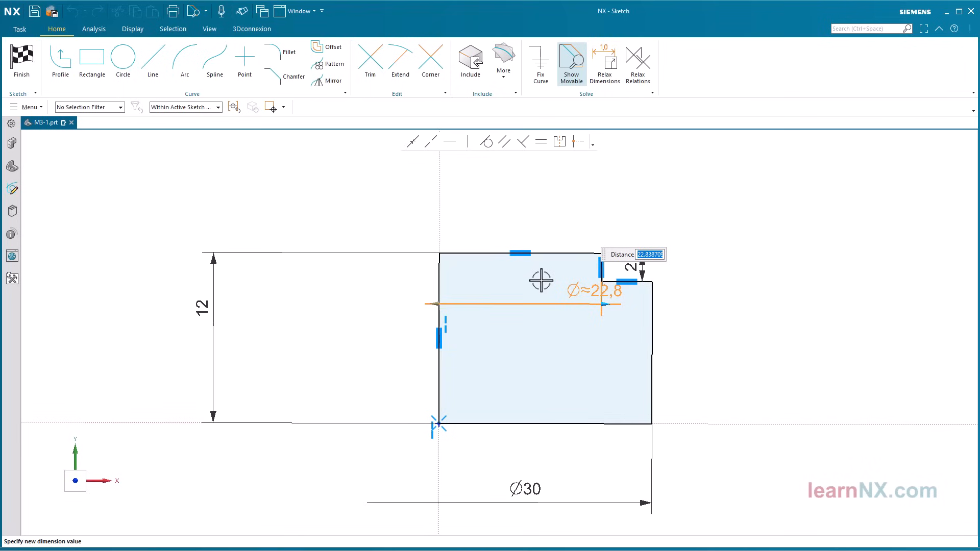
{"action": "type", "text": "20"}
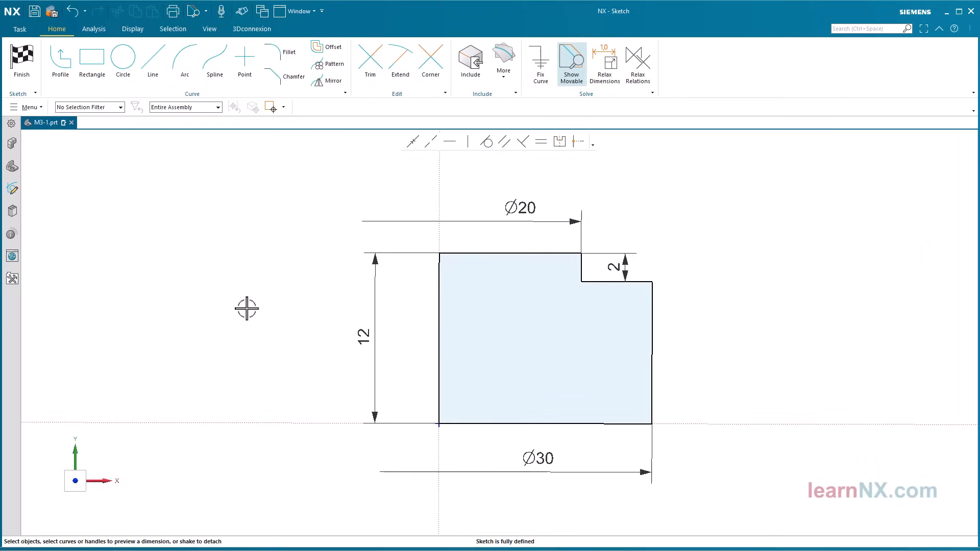
{"action": "mouse_move", "coordinate": [243, 306]}
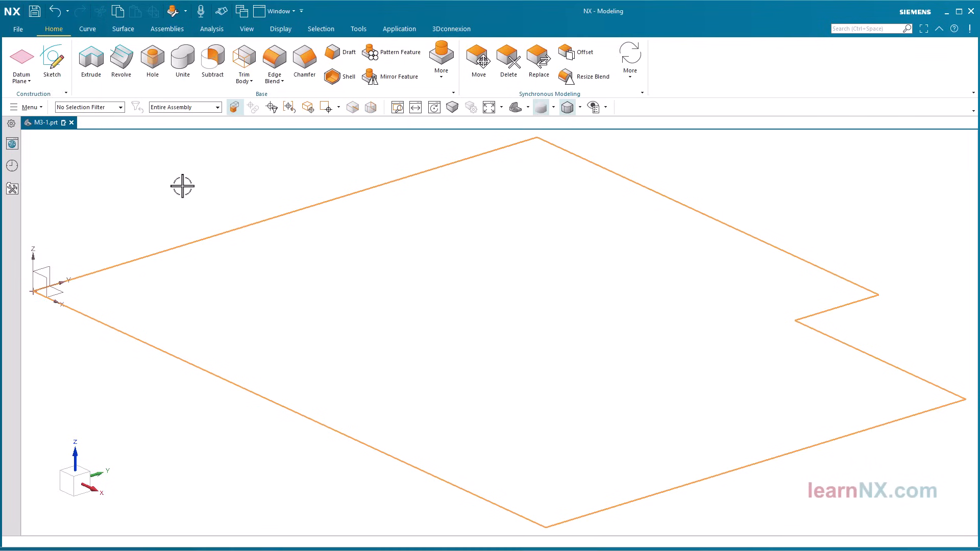
{"action": "mouse_move", "coordinate": [145, 183]}
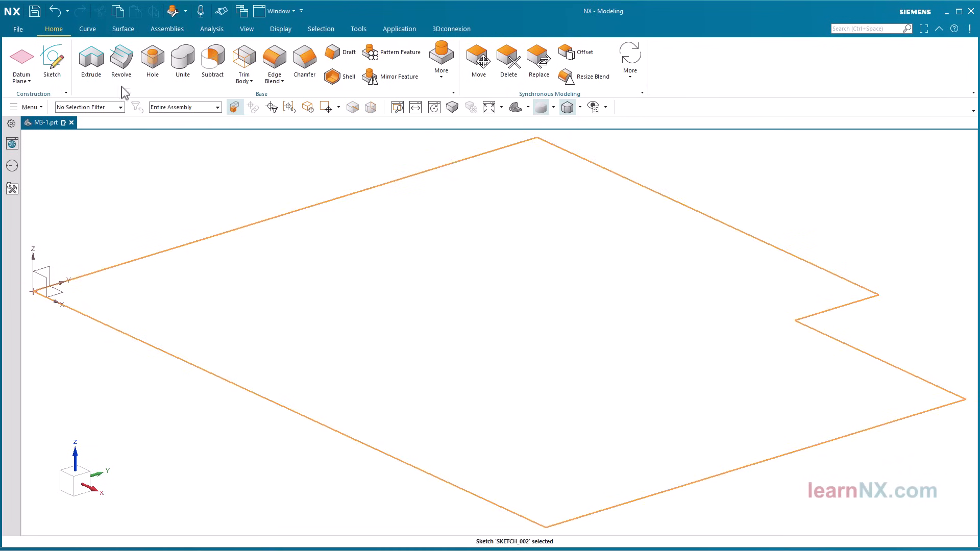
{"action": "mouse_move", "coordinate": [121, 59]}
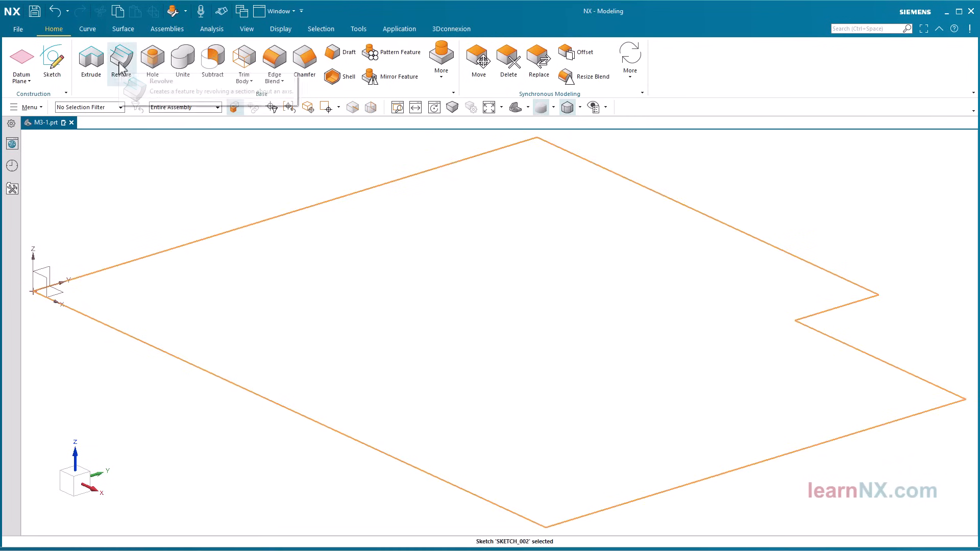
Step: Revolve the stepped profile 0 to 360° about the axis into a solid round part
{"action": "left_click", "coordinate": [121, 59]}
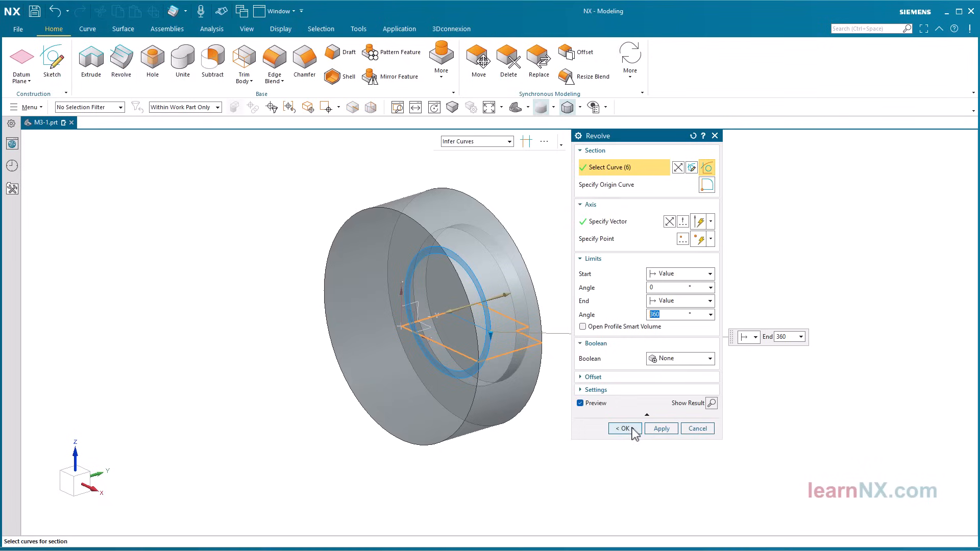
{"action": "left_click", "coordinate": [621, 428]}
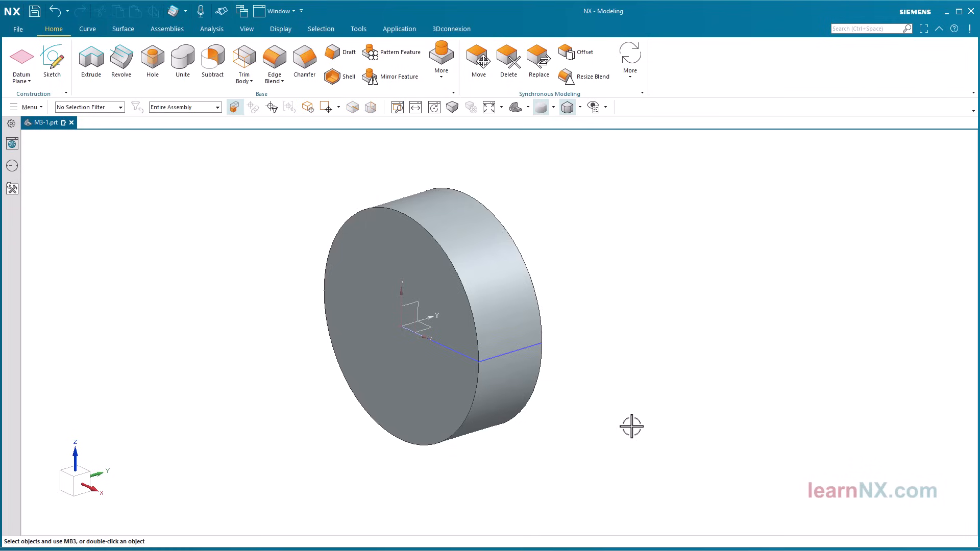
{"action": "mouse_move", "coordinate": [534, 350]}
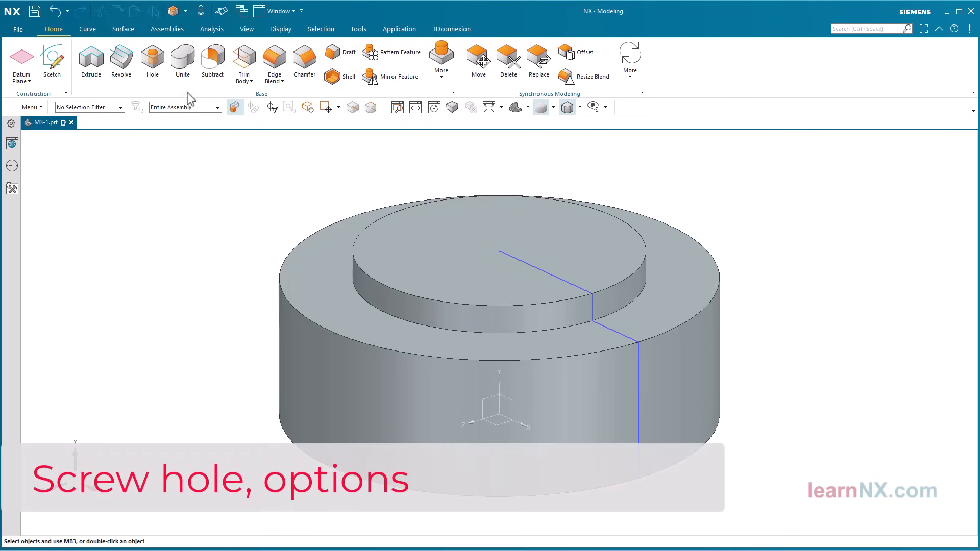
{"action": "mouse_move", "coordinate": [152, 59]}
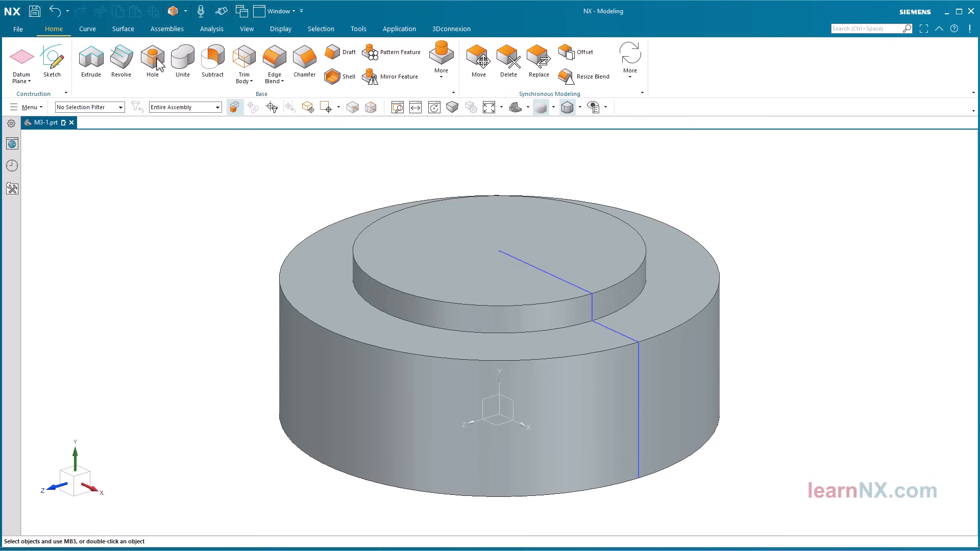
Step: Start a Hole feature set to Counterbored type with Screw Clearance sizing
{"action": "left_click", "coordinate": [152, 62]}
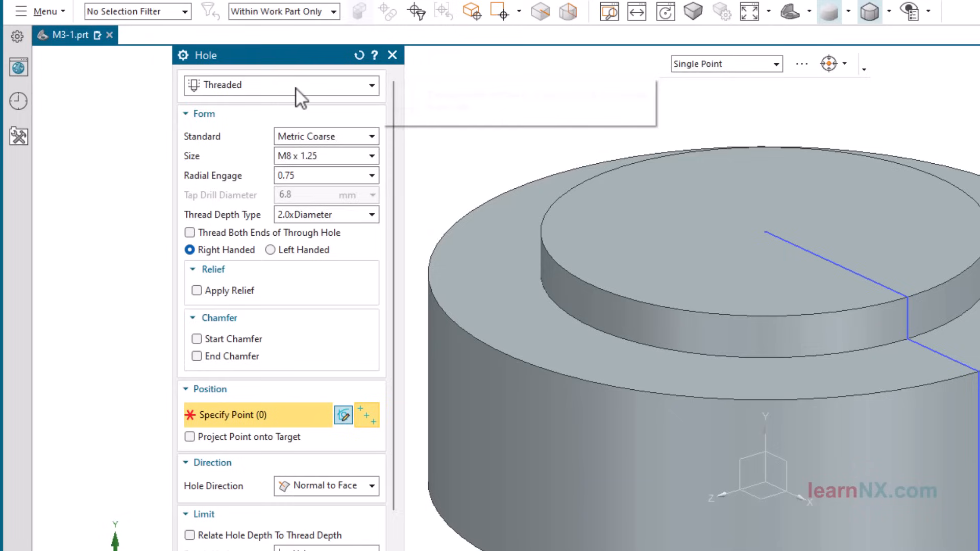
{"action": "left_click", "coordinate": [281, 85]}
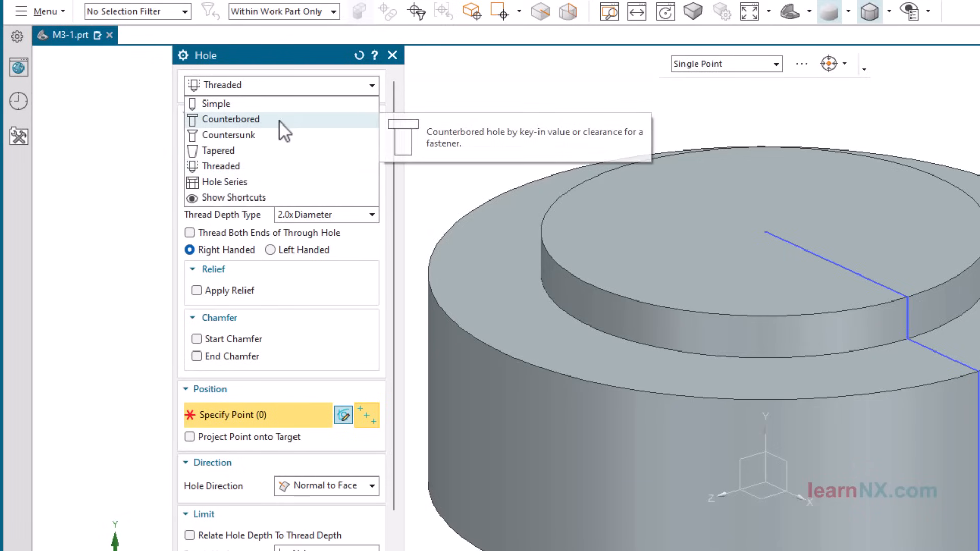
{"action": "left_click", "coordinate": [232, 119]}
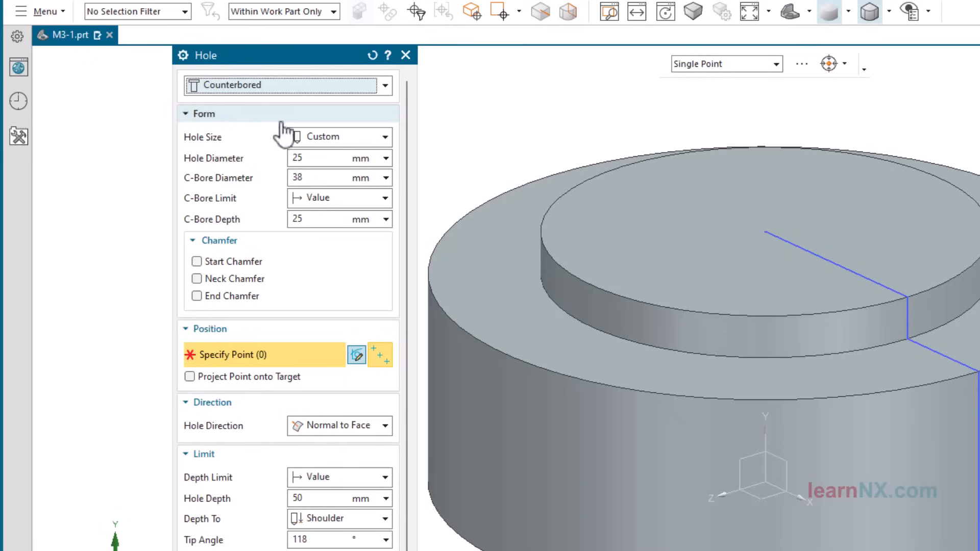
{"action": "left_click", "coordinate": [339, 136]}
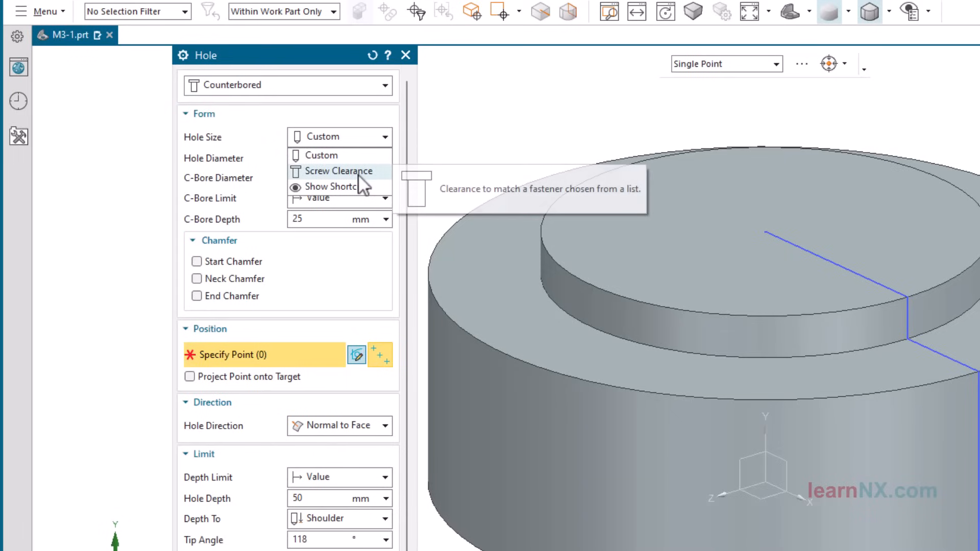
{"action": "left_click", "coordinate": [341, 170]}
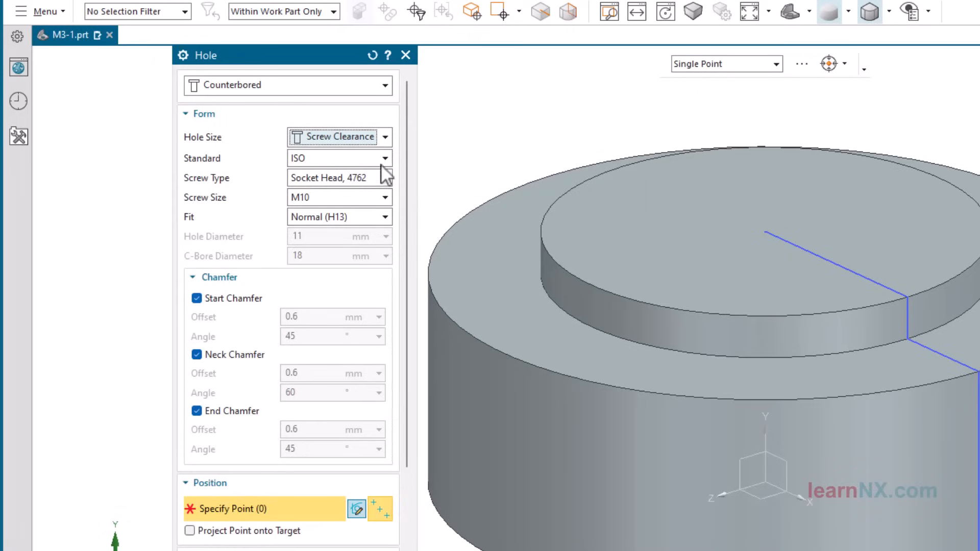
Step: Keep ISO standard, Socket Head 4762 screw type, and choose screw size M6
{"action": "left_click", "coordinate": [384, 157]}
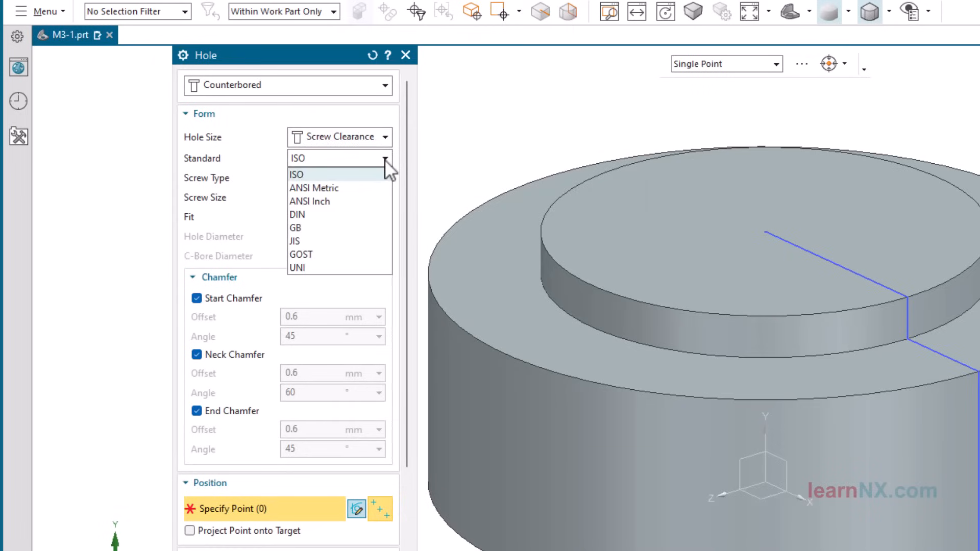
{"action": "left_click", "coordinate": [297, 175]}
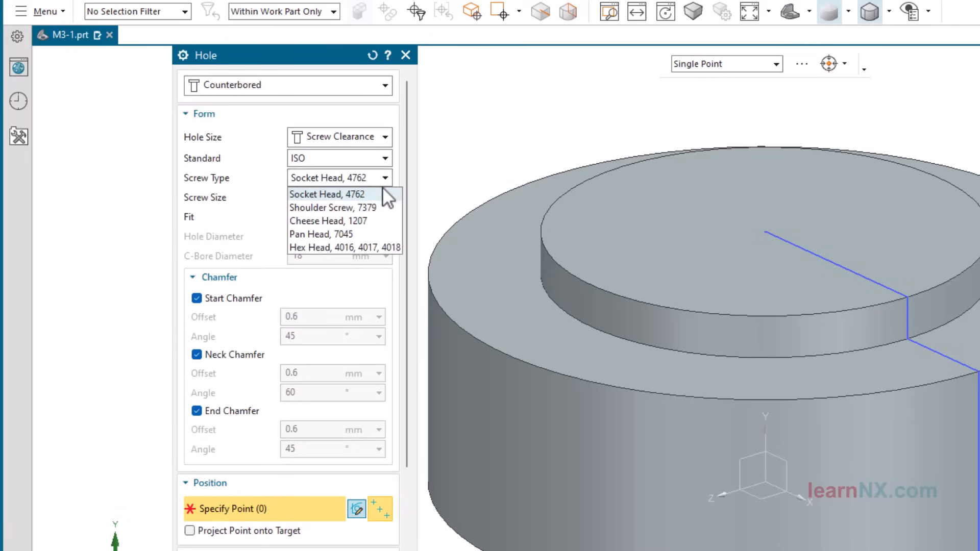
{"action": "left_click", "coordinate": [327, 194]}
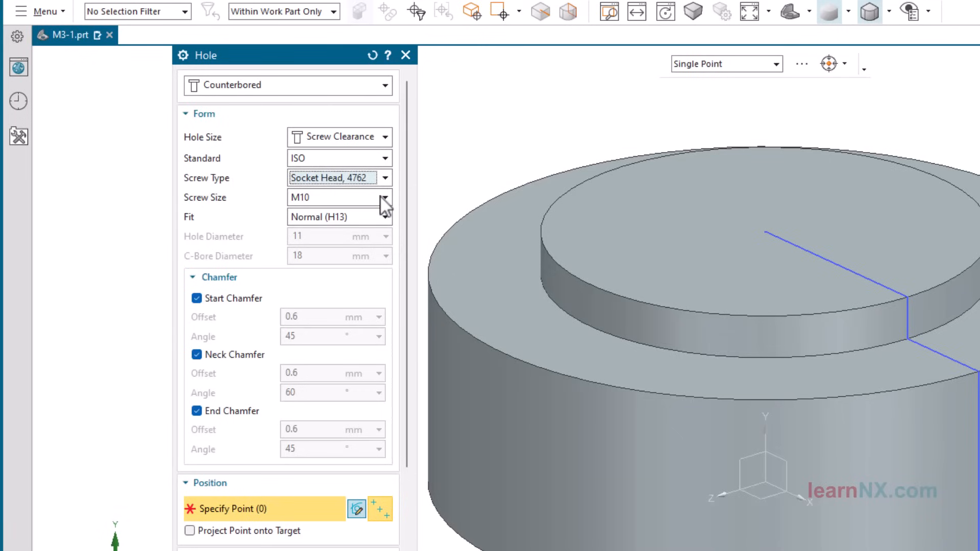
{"action": "left_click", "coordinate": [384, 197]}
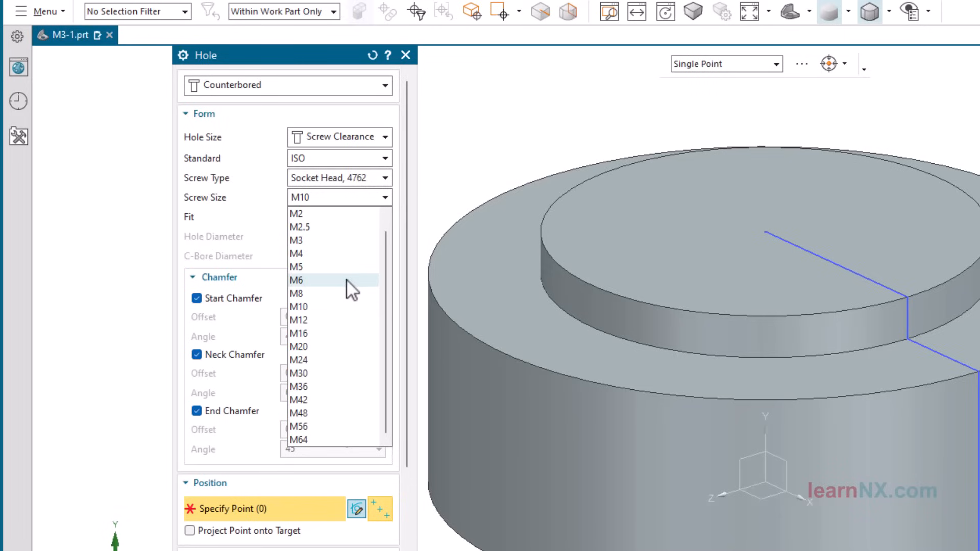
{"action": "left_click", "coordinate": [296, 279]}
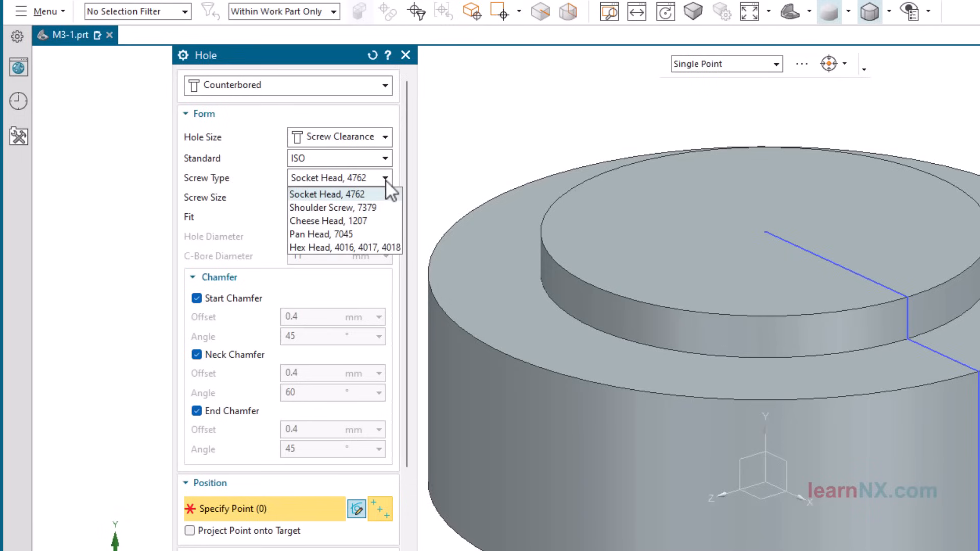
{"action": "mouse_move", "coordinate": [331, 207]}
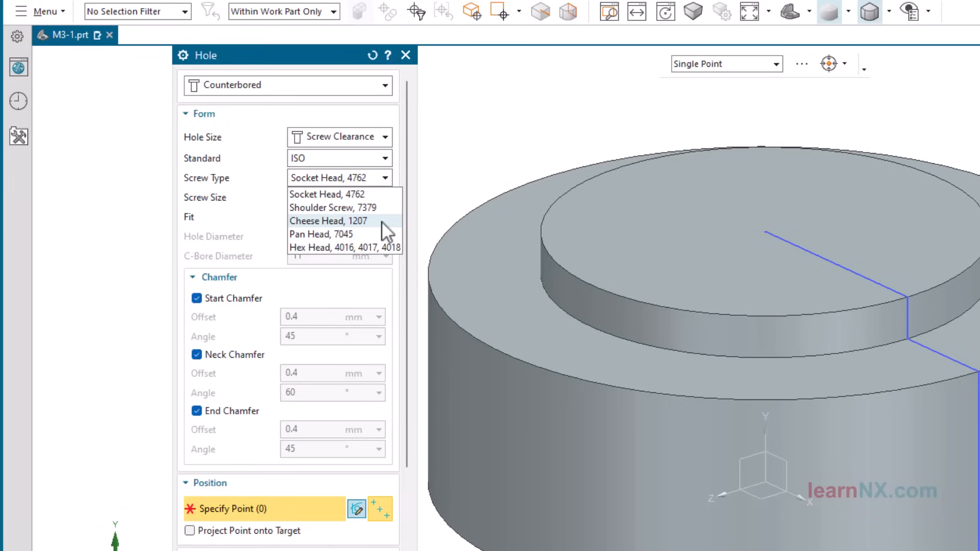
{"action": "mouse_move", "coordinate": [321, 234]}
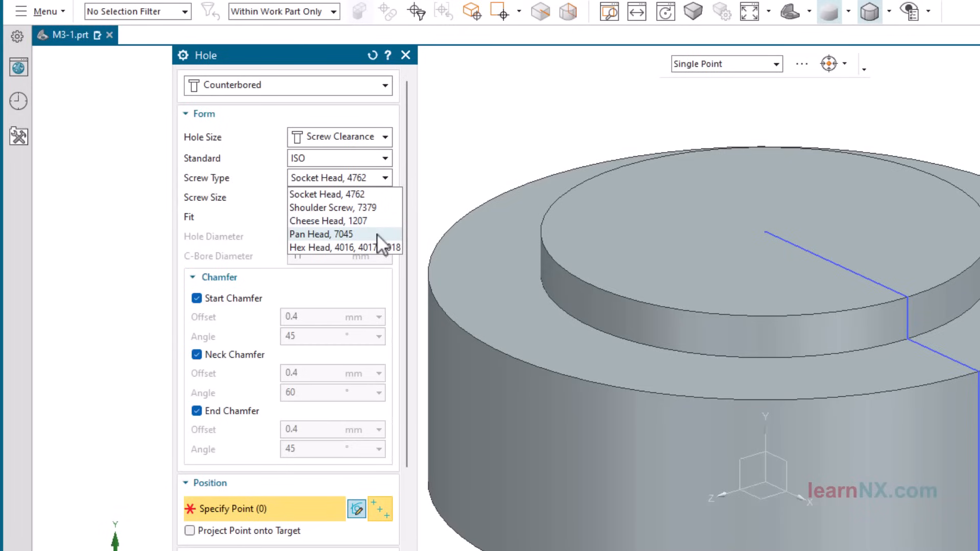
{"action": "mouse_move", "coordinate": [344, 248]}
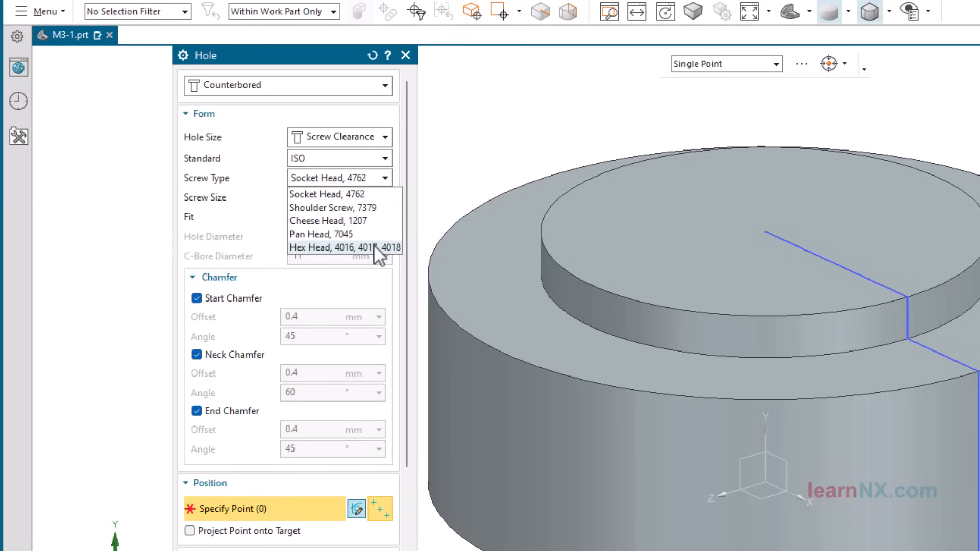
{"action": "mouse_move", "coordinate": [327, 221]}
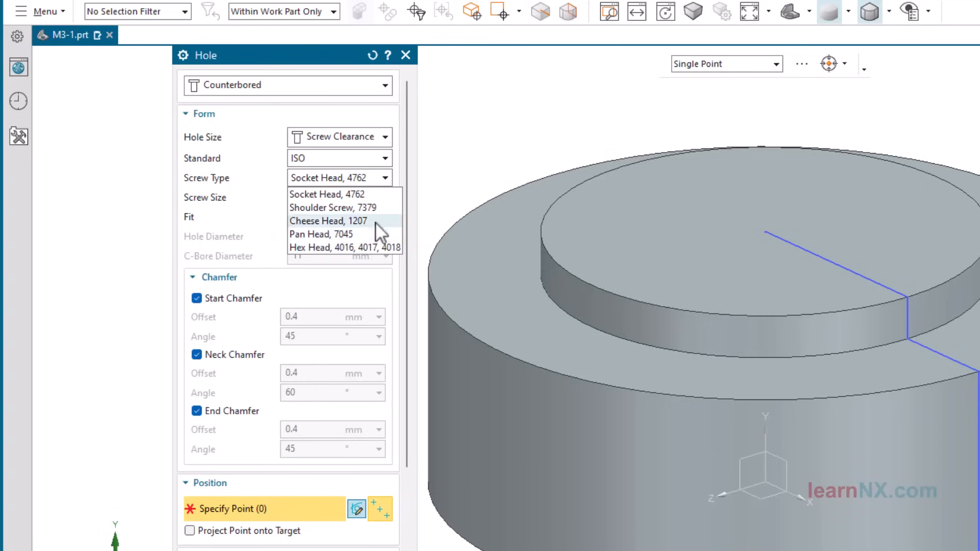
{"action": "left_click", "coordinate": [339, 194]}
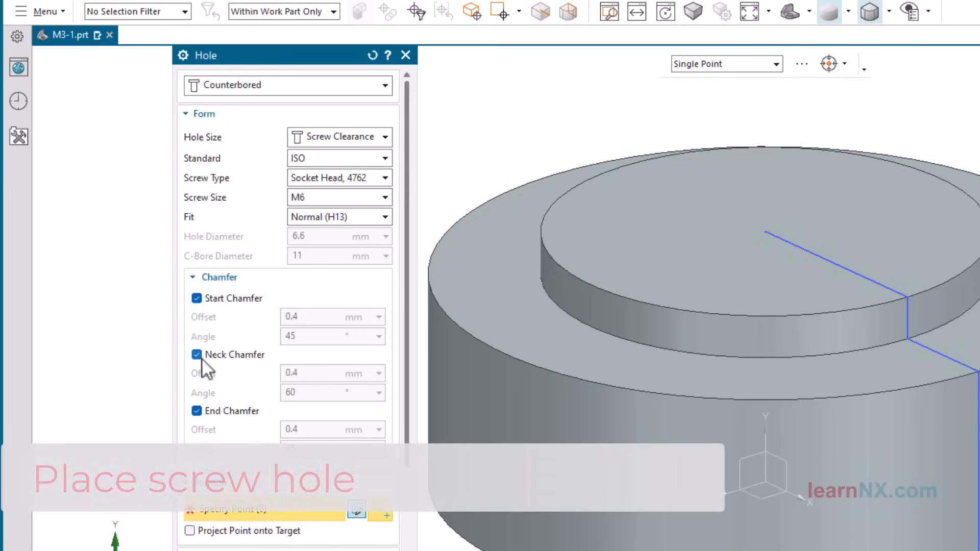
Step: Set the hole's Depth Limit to Through Body and the selection filter to Edge
{"action": "left_click", "coordinate": [219, 277]}
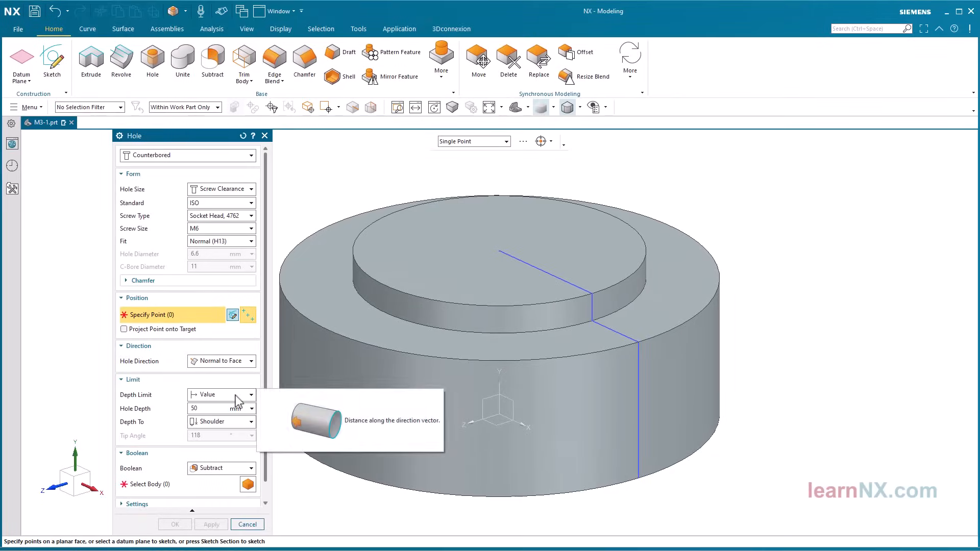
{"action": "left_click", "coordinate": [250, 394]}
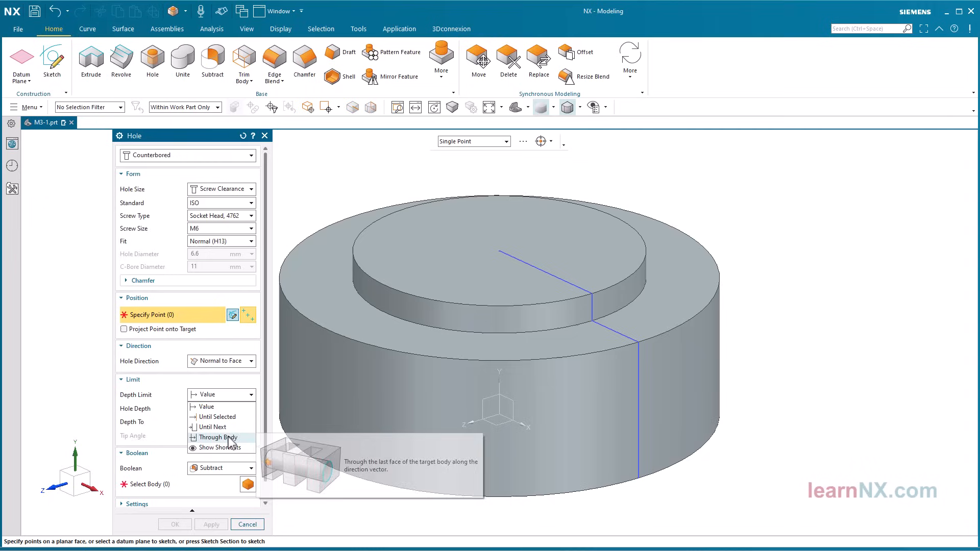
{"action": "left_click", "coordinate": [218, 438]}
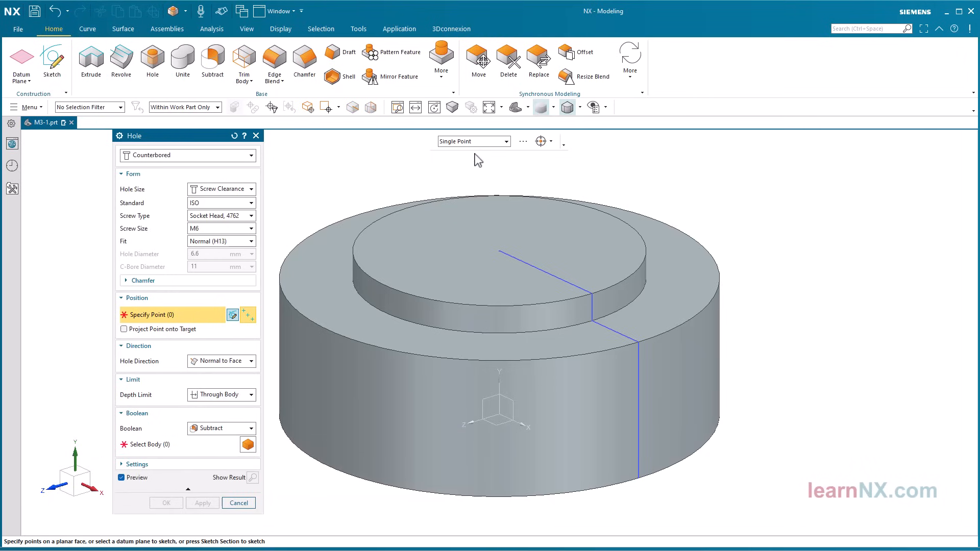
{"action": "left_click", "coordinate": [89, 107]}
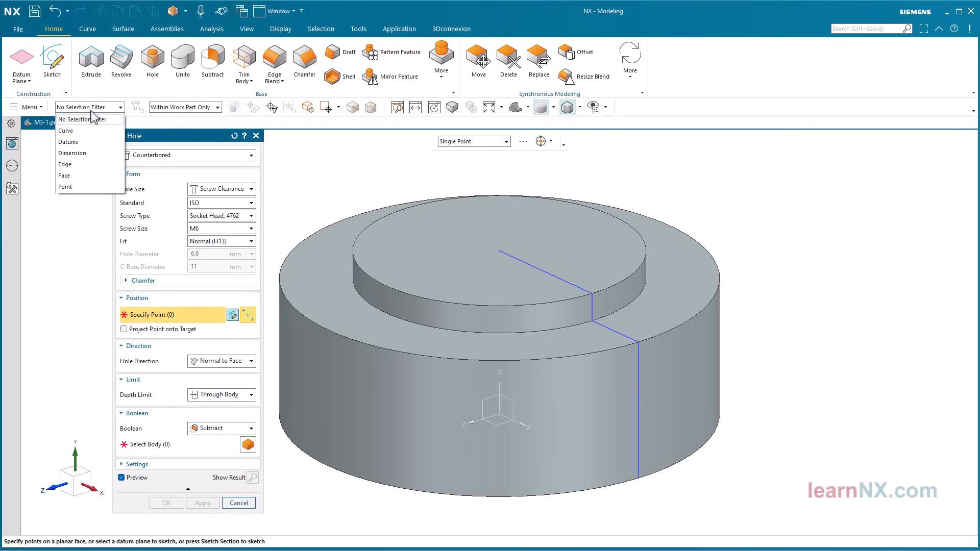
{"action": "left_click", "coordinate": [64, 163]}
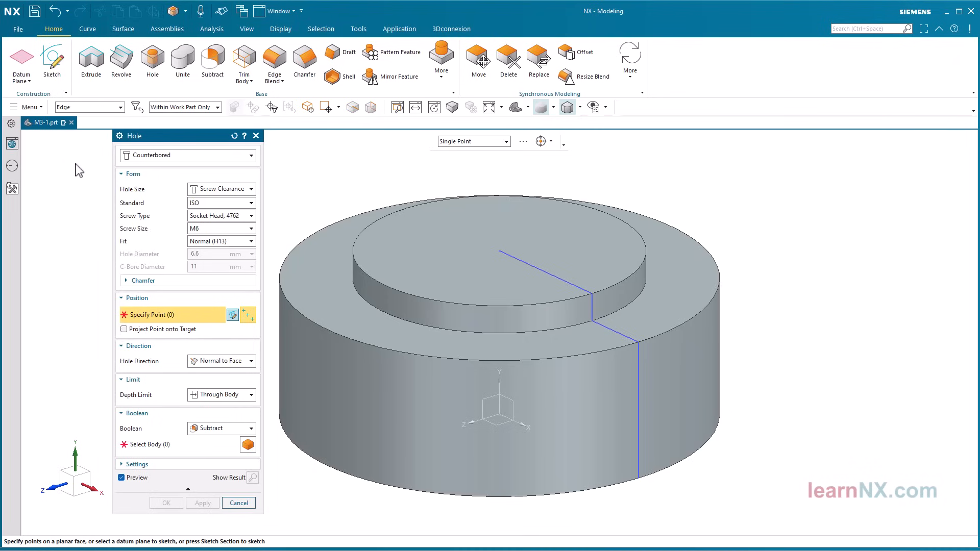
{"action": "left_click", "coordinate": [540, 141]}
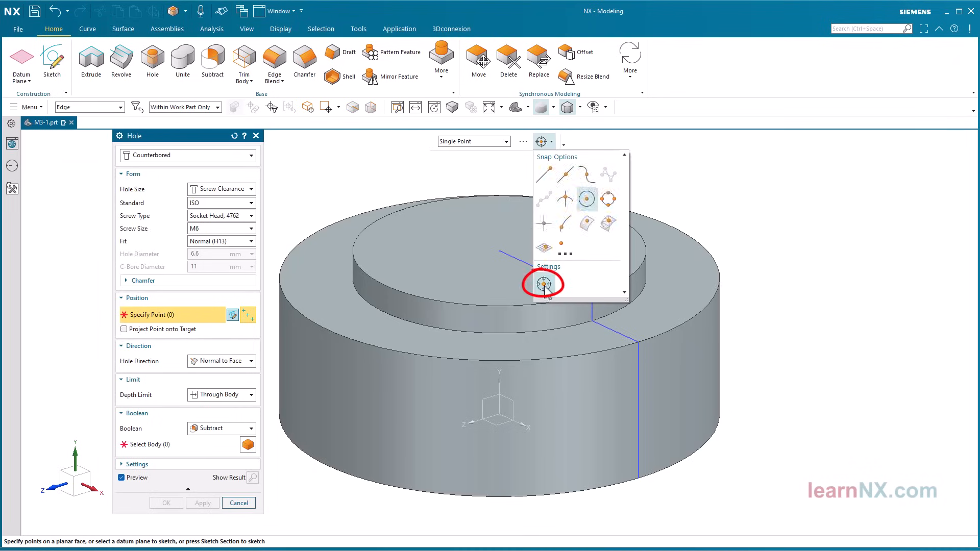
{"action": "mouse_move", "coordinate": [586, 199]}
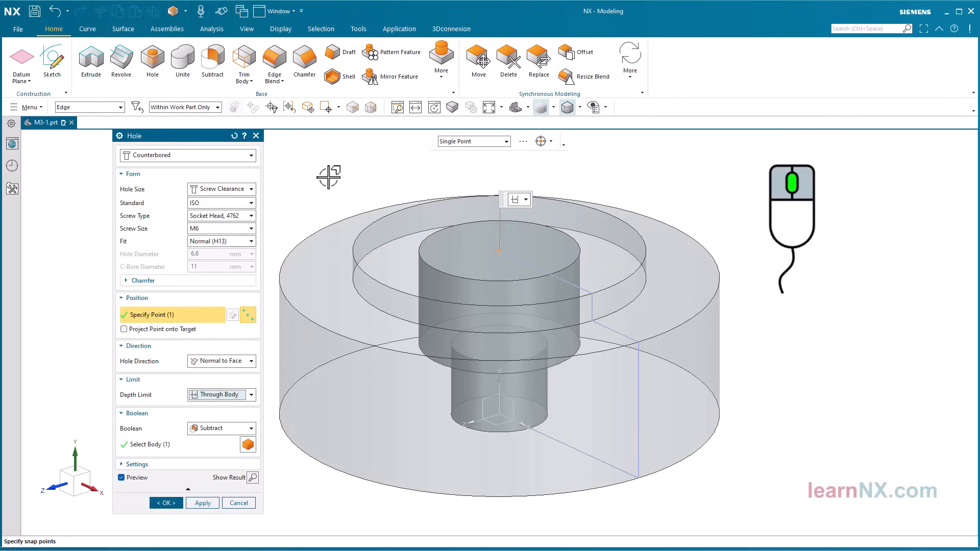
Step: Place the hole at the top circular edge's arc center and create it
{"action": "left_click", "coordinate": [165, 502]}
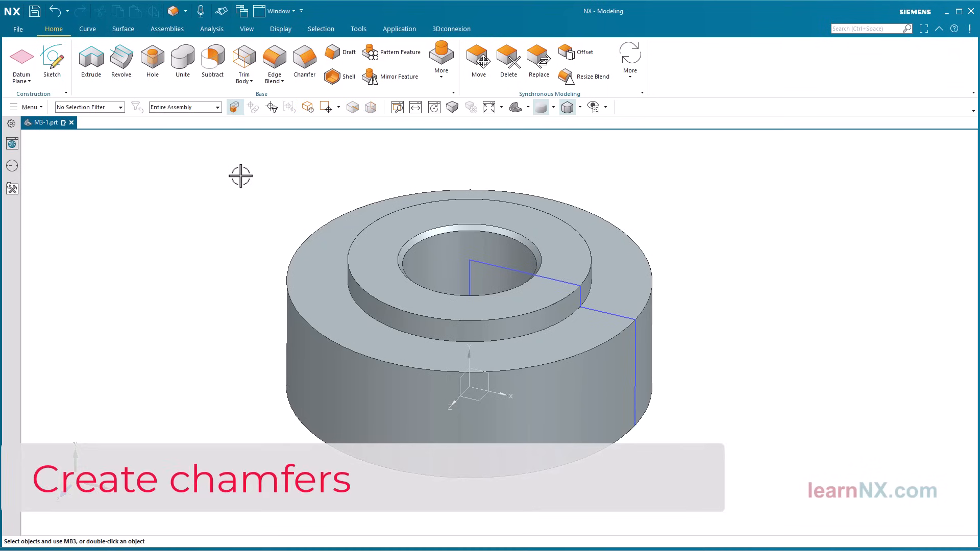
{"action": "mouse_move", "coordinate": [304, 59]}
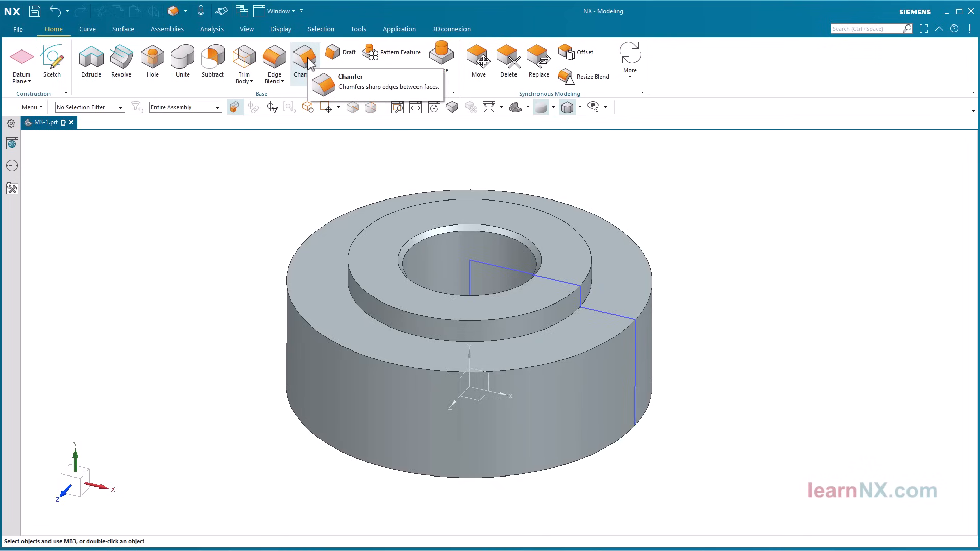
Step: Chamfer the top and bottom outer circular edges at 1 mm as a first set
{"action": "left_click", "coordinate": [305, 59]}
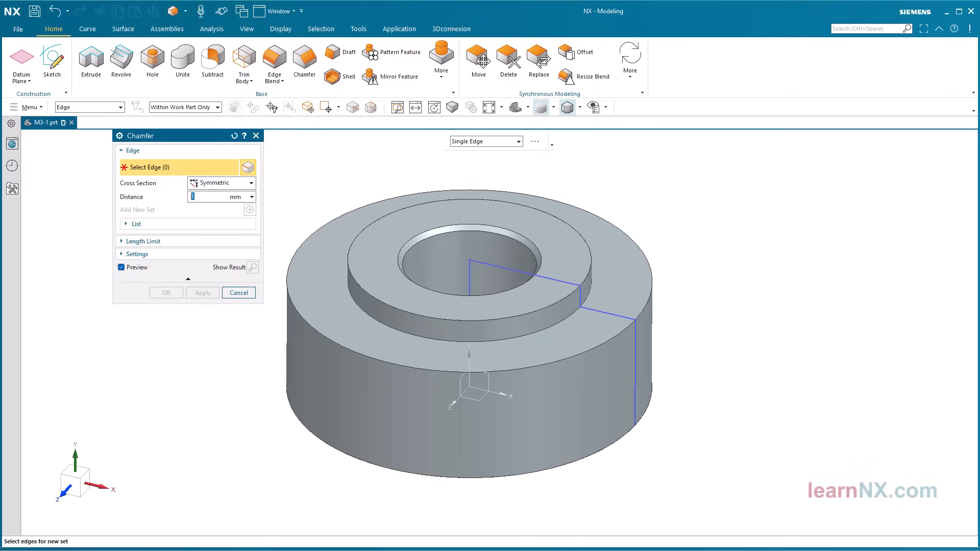
{"action": "mouse_move", "coordinate": [466, 144]}
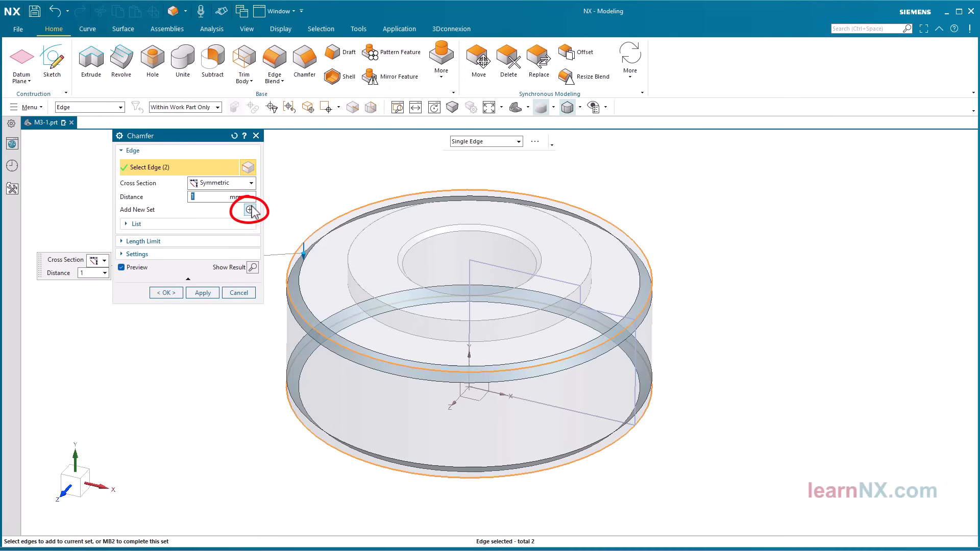
{"action": "left_click", "coordinate": [248, 210]}
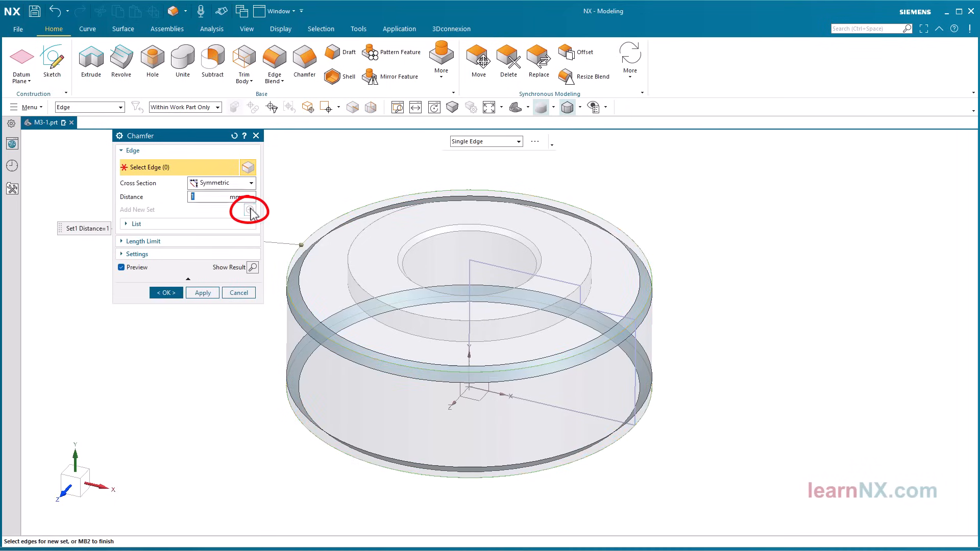
Step: Add a 0.4 mm chamfer set on the counterbore rim and show the set list
{"action": "type", "text": "0.4"}
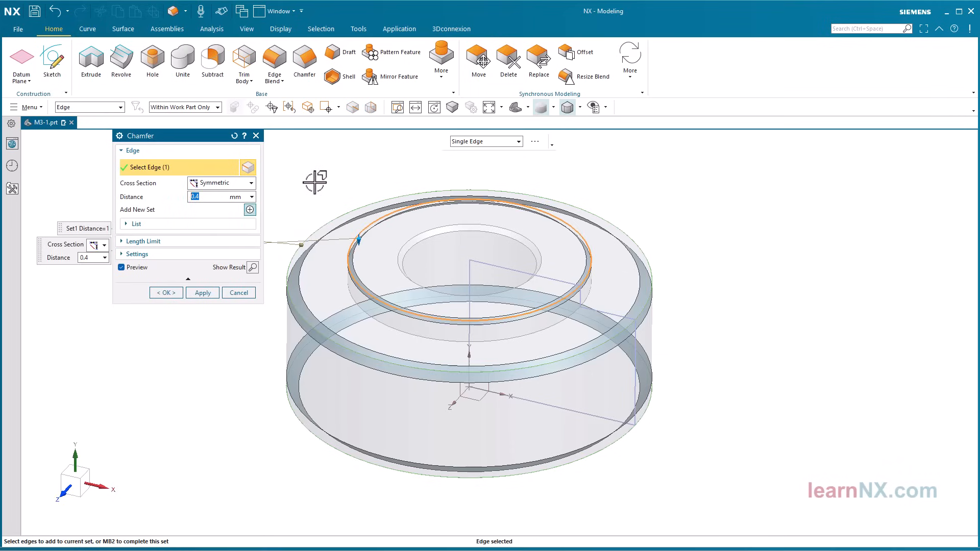
{"action": "left_click", "coordinate": [135, 224]}
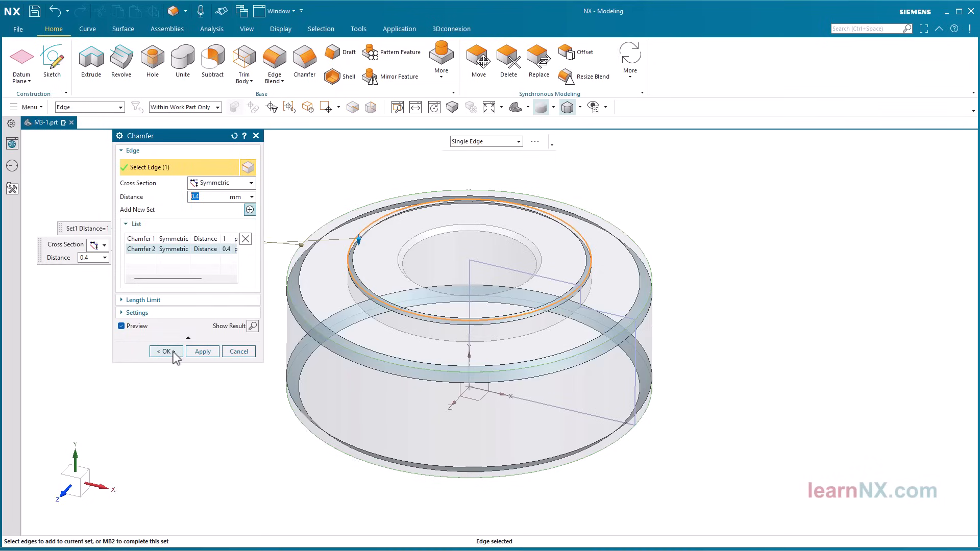
{"action": "left_click", "coordinate": [165, 351]}
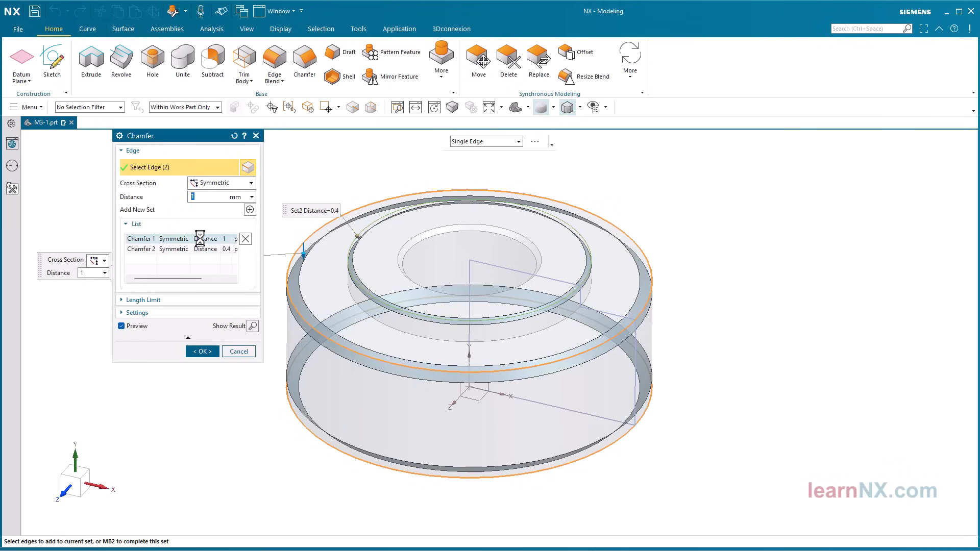
Step: Change the outer-edge chamfer set to 2 mm and create both chamfers
{"action": "type", "text": "2"}
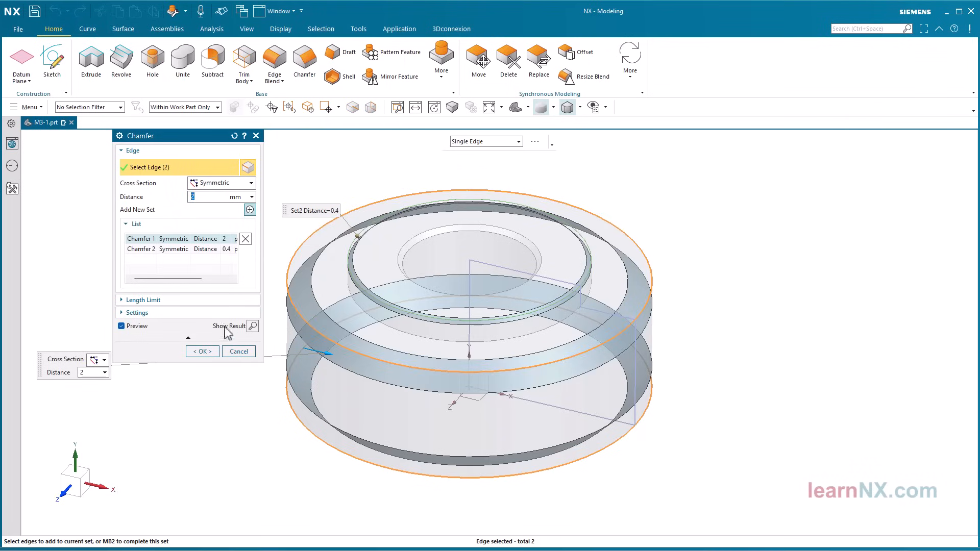
{"action": "left_click", "coordinate": [201, 352]}
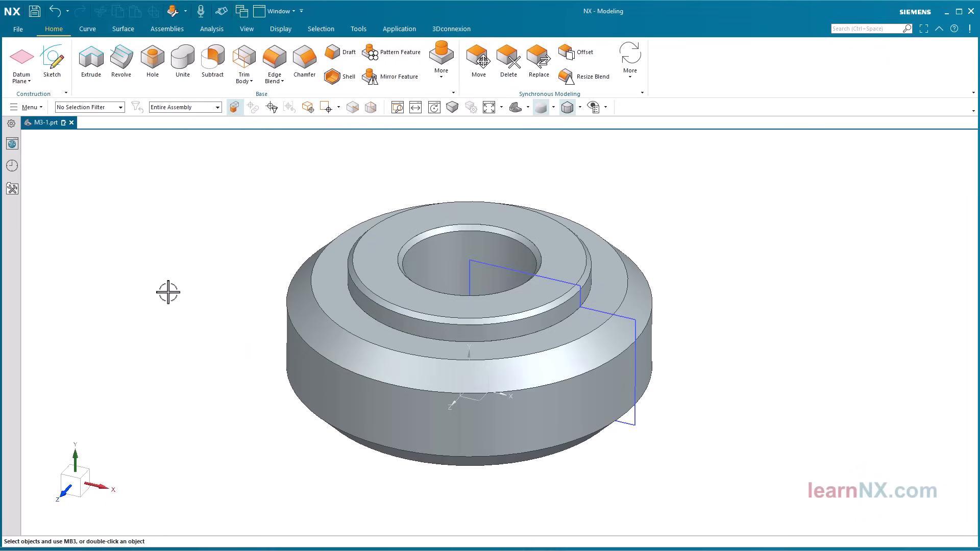